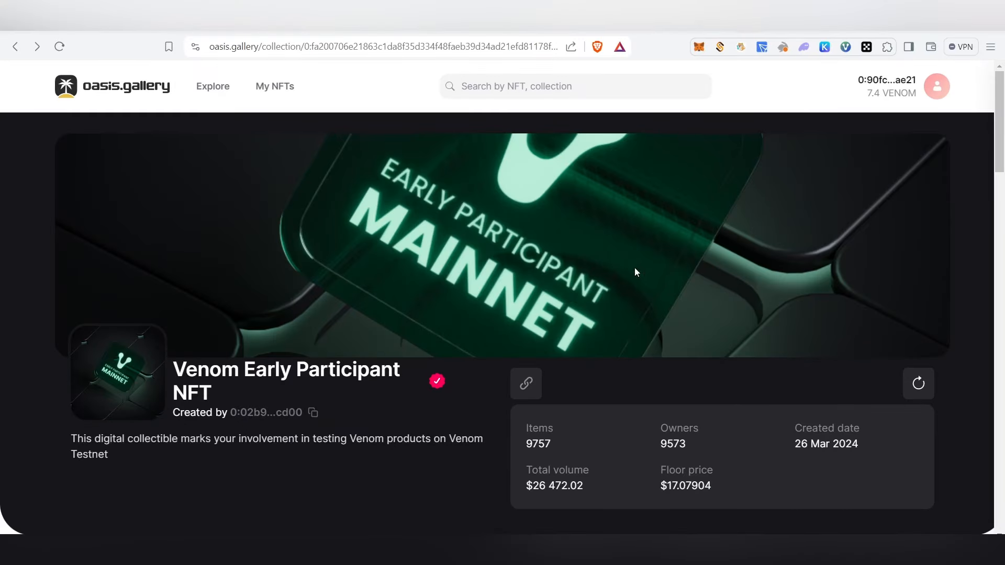
mouse_move(73, 337)
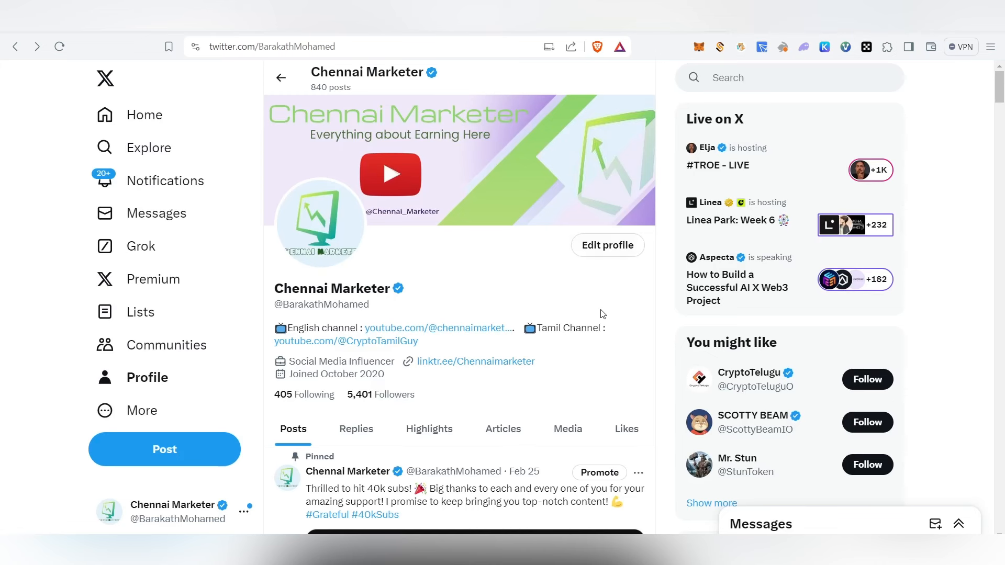
Scroll the Chennai Marketer X feed down to the quoted Venom Foundation Early Participant NFT post.
scroll(down, 3)
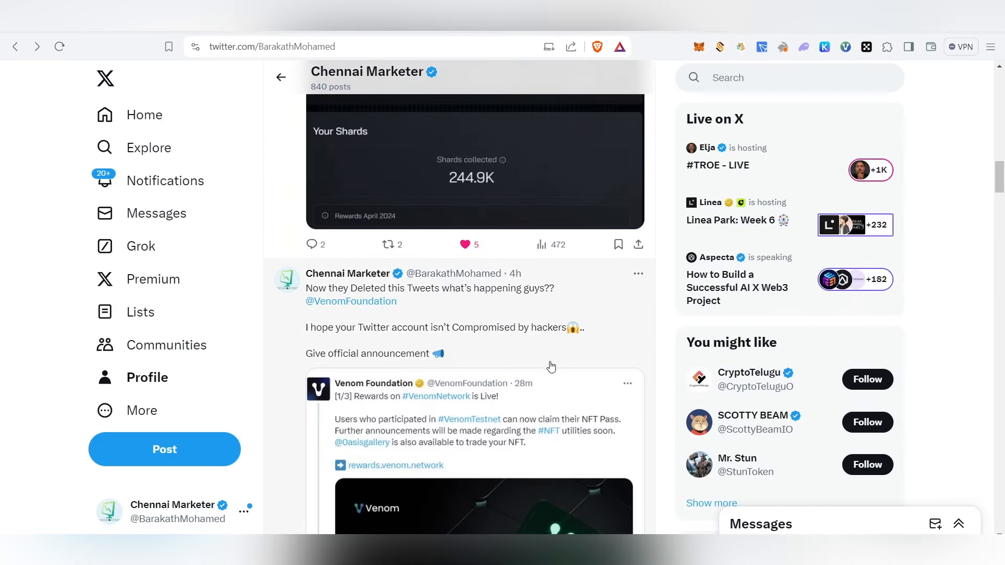
scroll(down, 3)
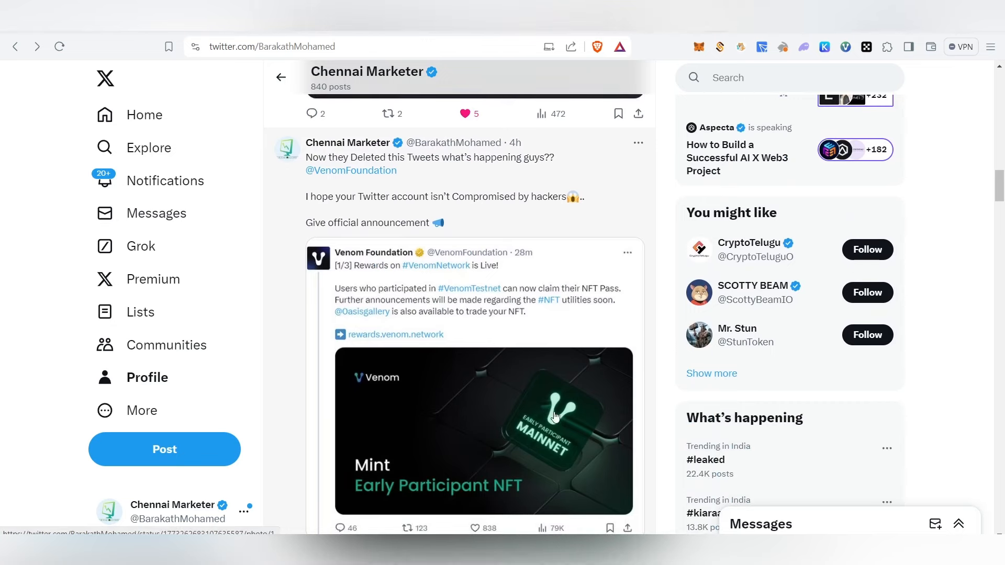
mouse_move(512, 446)
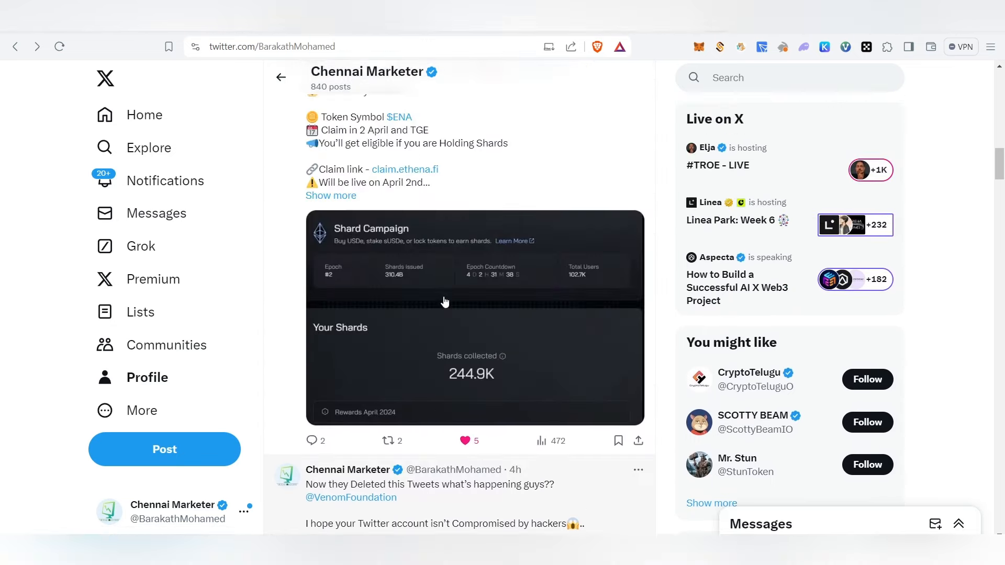
scroll(down, 3)
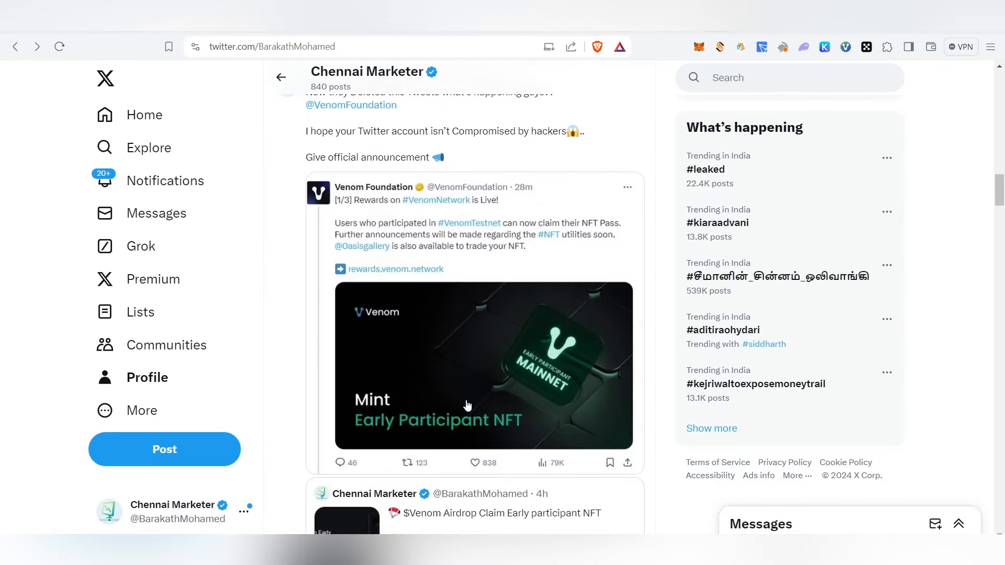
Follow the rewards.venom.network link to the Claim your testnet reward page.
click(396, 269)
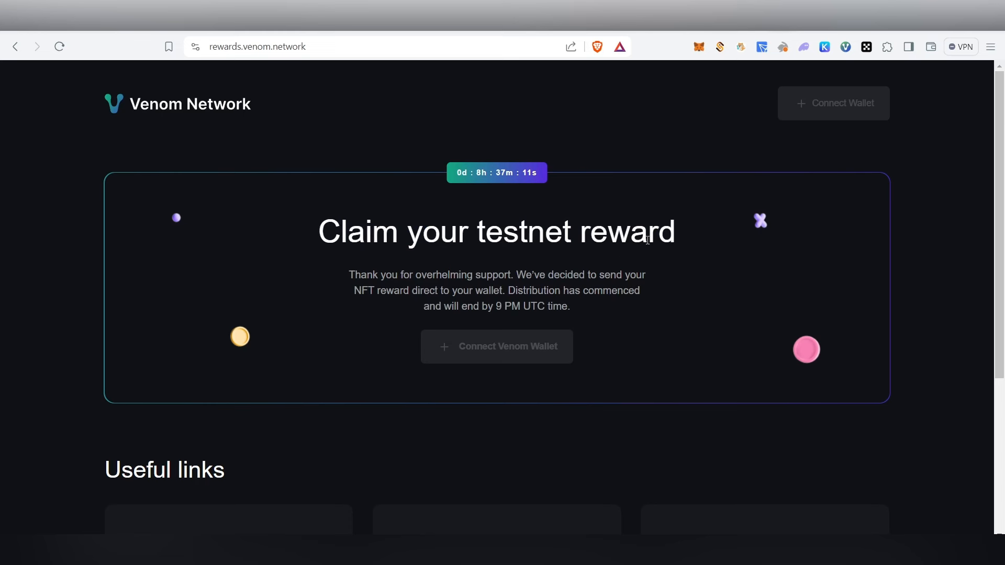
mouse_move(609, 263)
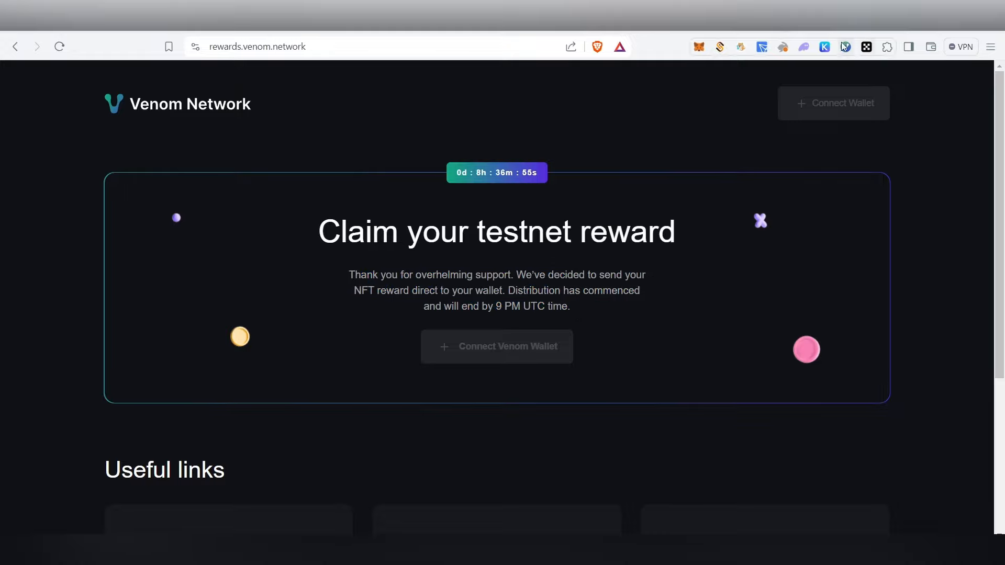
Show the Mainnet wallet's NFT list with the Early Participant NFT Collection.
click(846, 46)
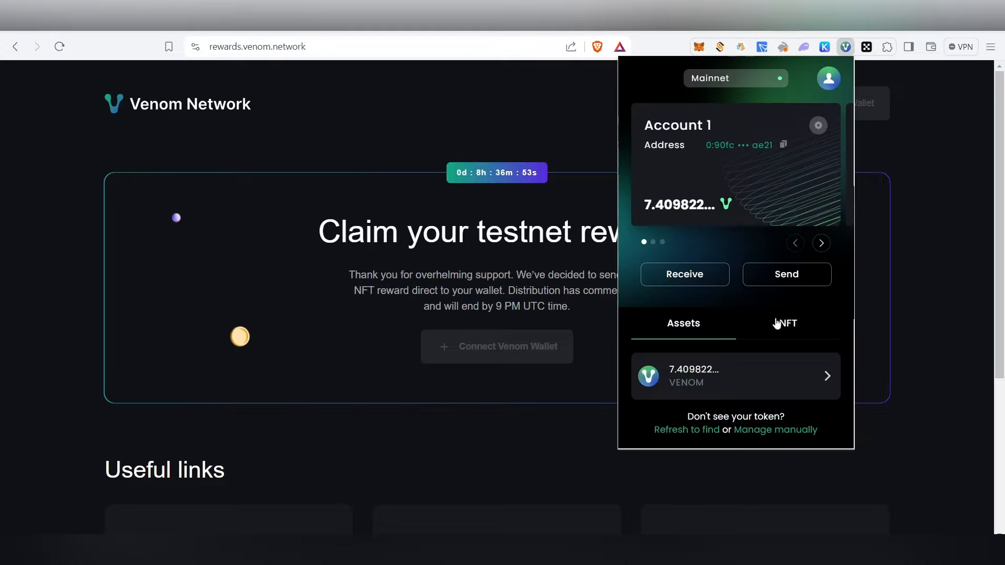
click(786, 323)
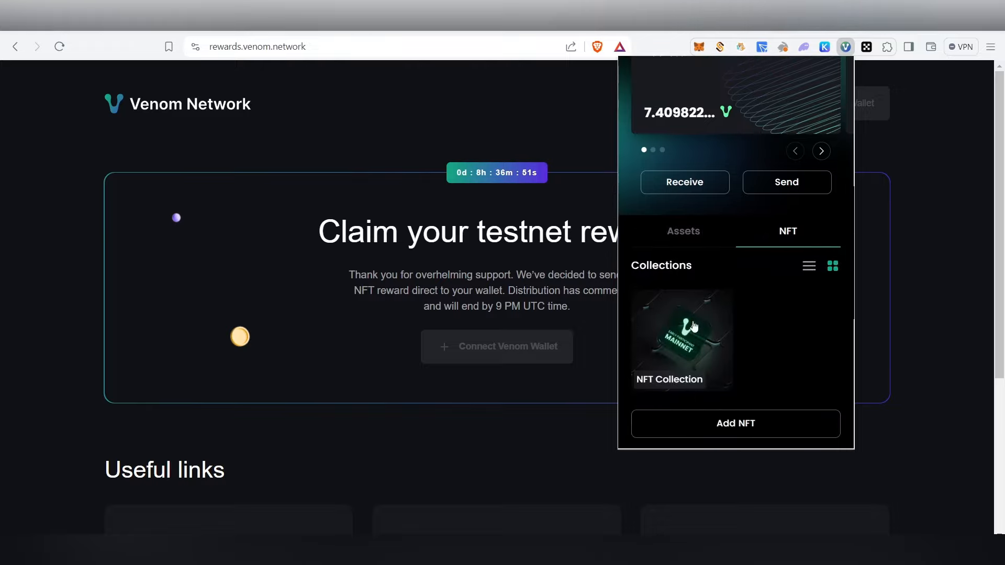
mouse_move(704, 348)
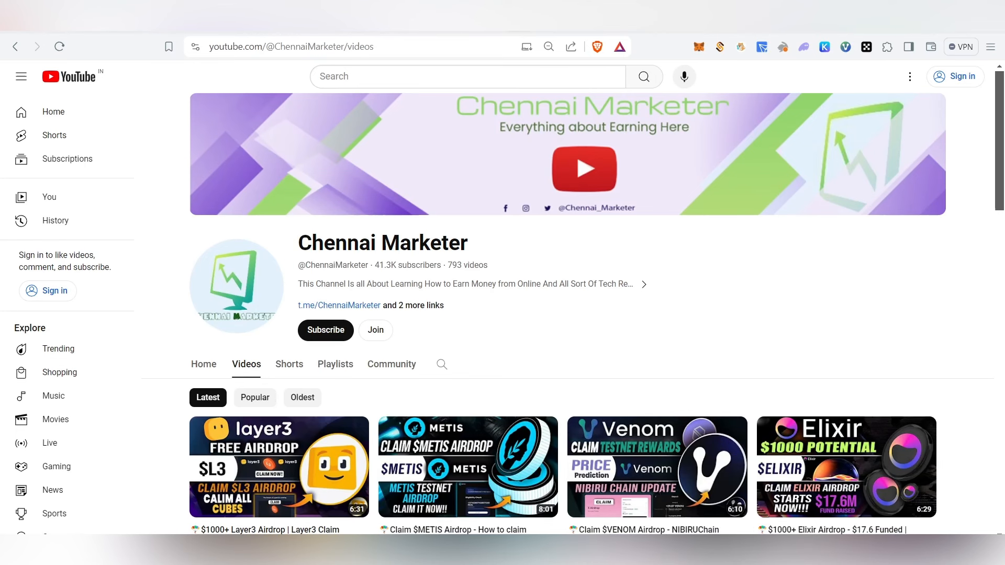
Scroll the Chennai Marketer Telegram channel to the Venom airdrop claim message.
click(338, 305)
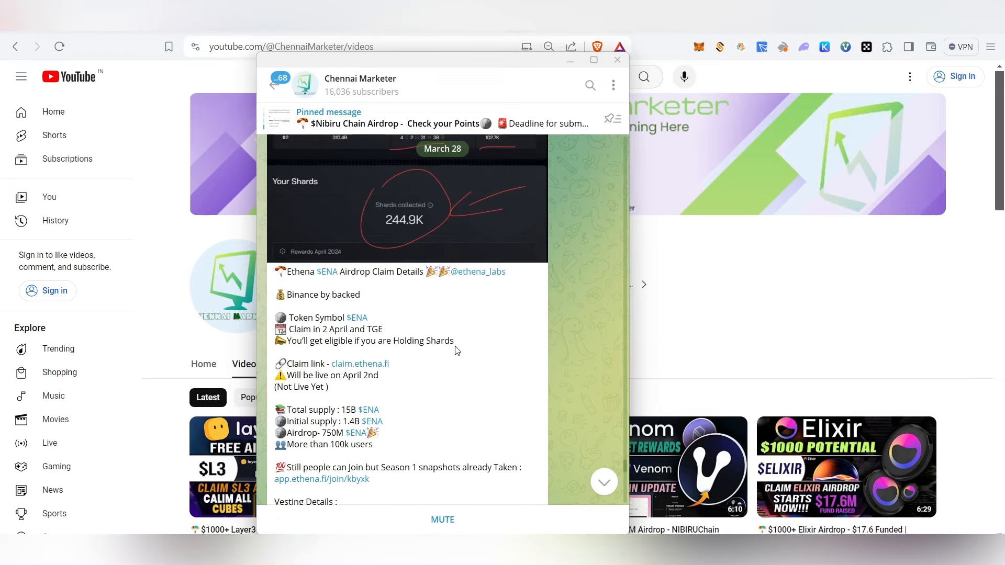
scroll(down, 3)
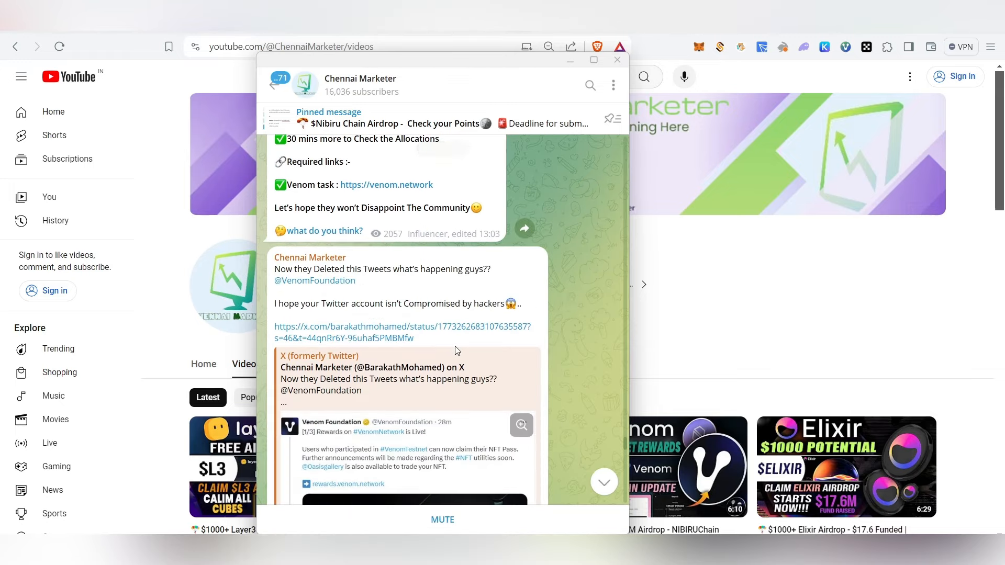
scroll(down, 3)
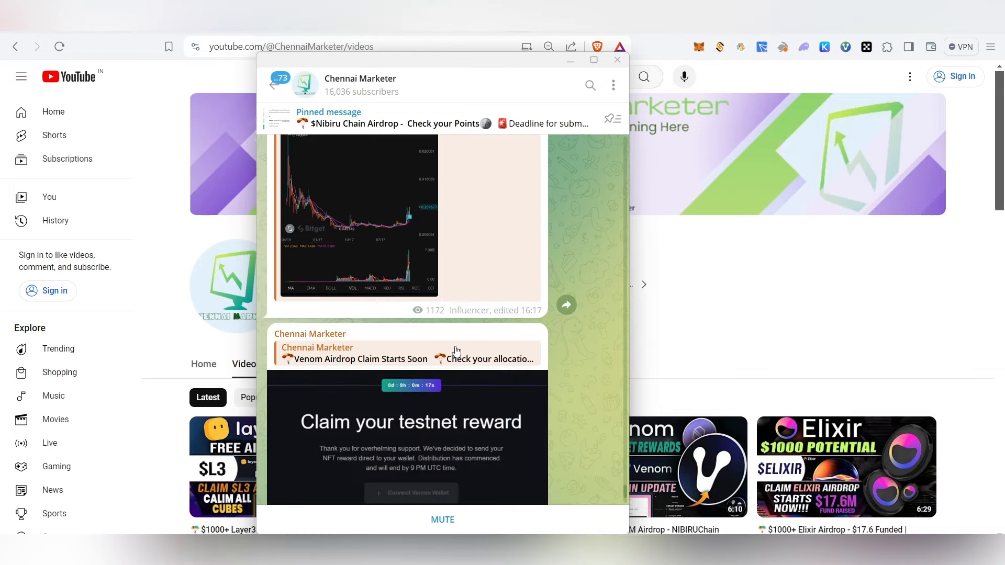
scroll(down, 3)
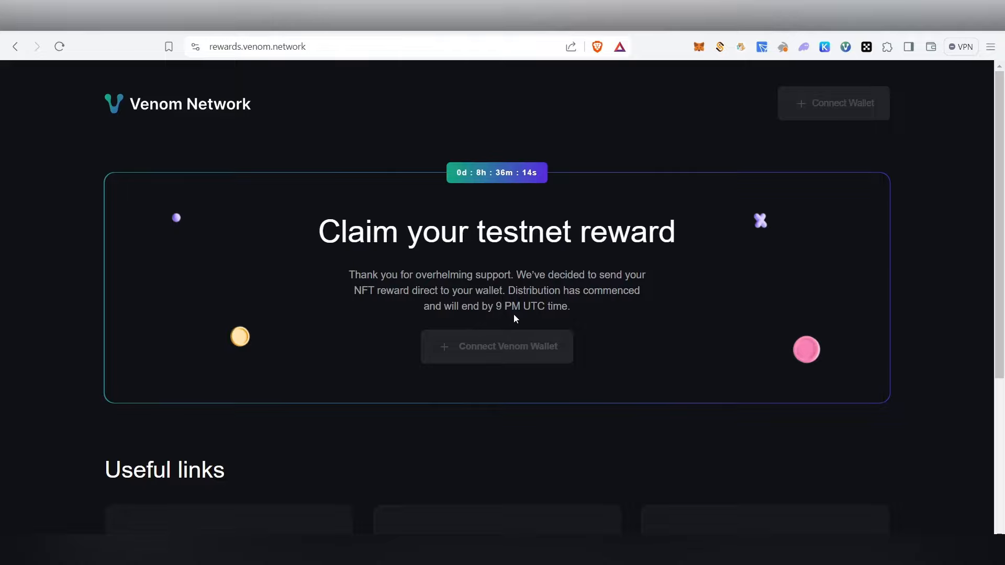
mouse_move(604, 312)
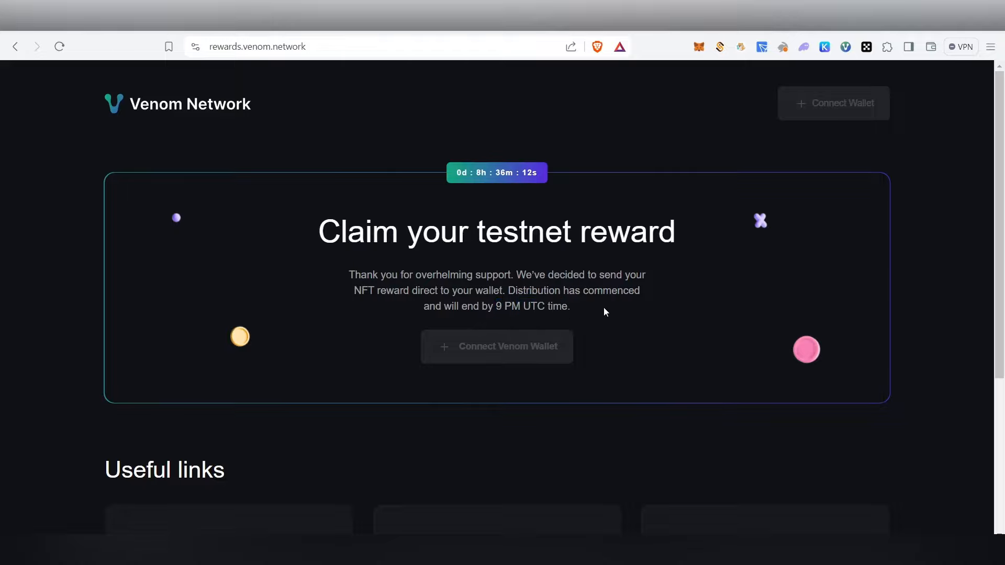
mouse_move(772, 120)
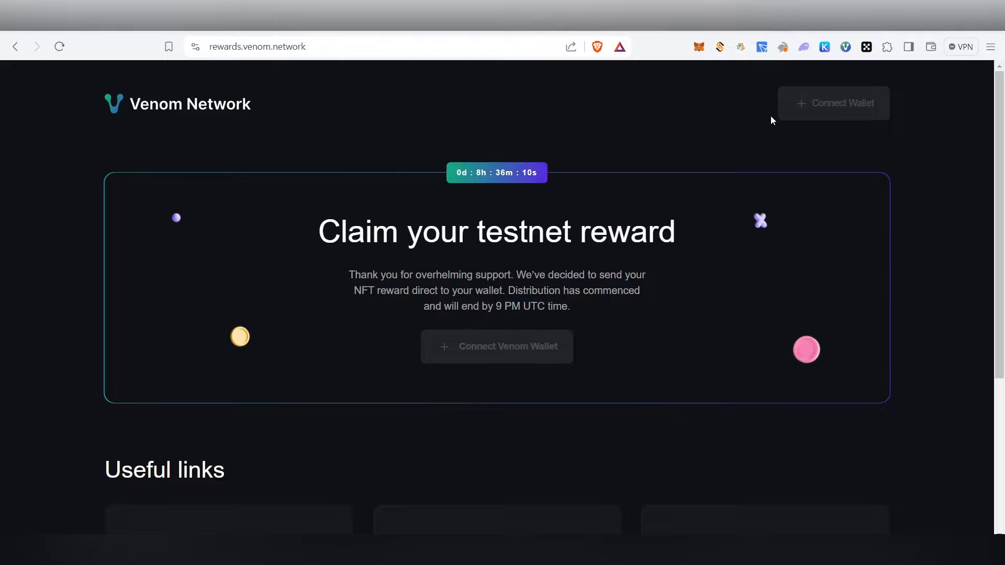
View the wallet's NFT collections and copy the NFT address from the Telegram message.
click(845, 46)
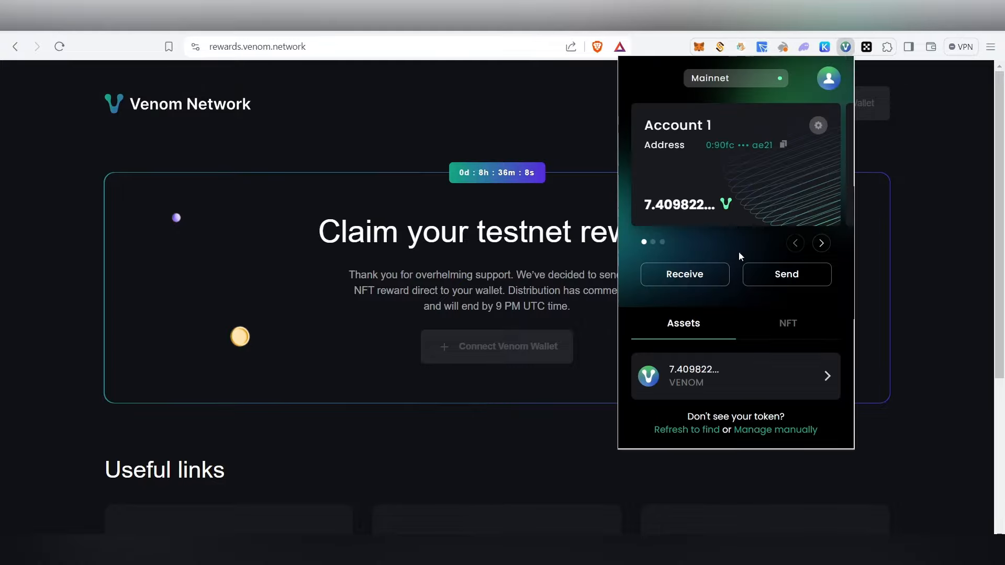
click(788, 323)
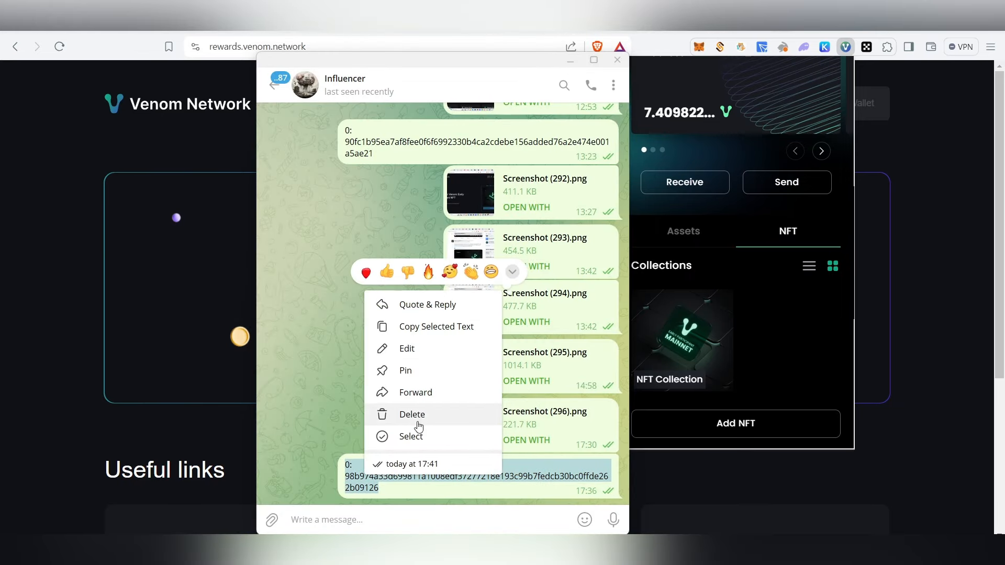
click(616, 60)
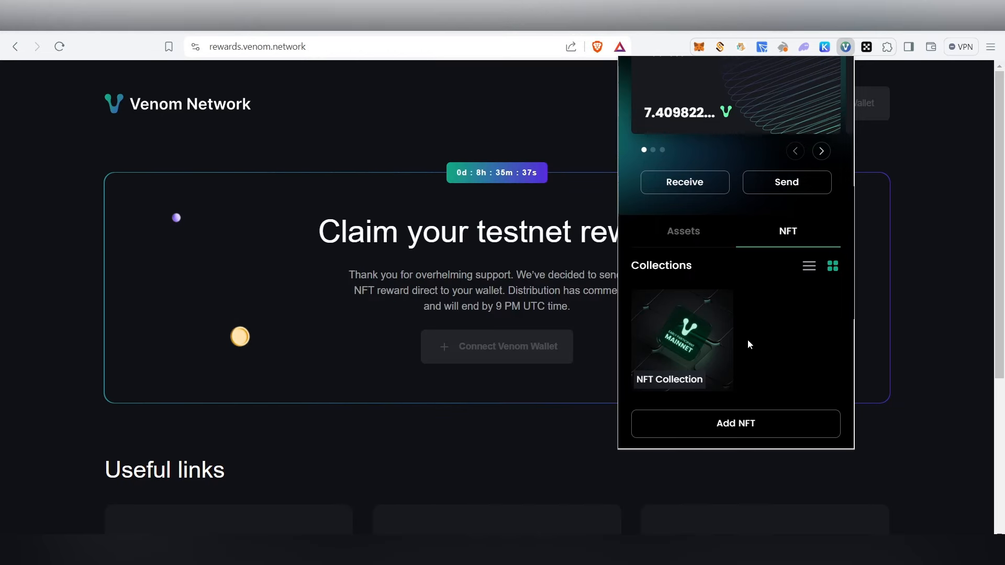
Confirm Account 1 is on Mainnet and return to its NFT collections list.
click(684, 231)
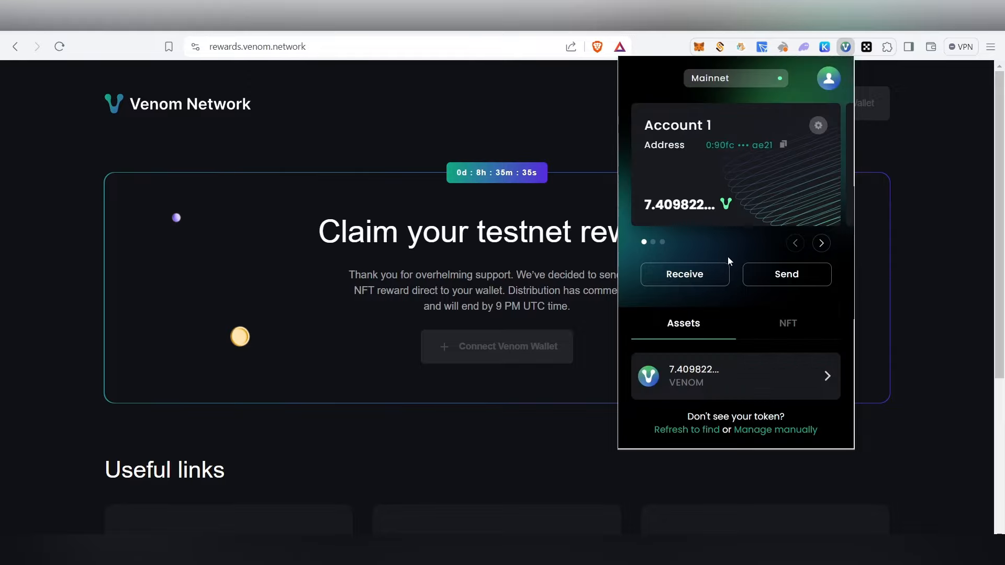
double_click(676, 125)
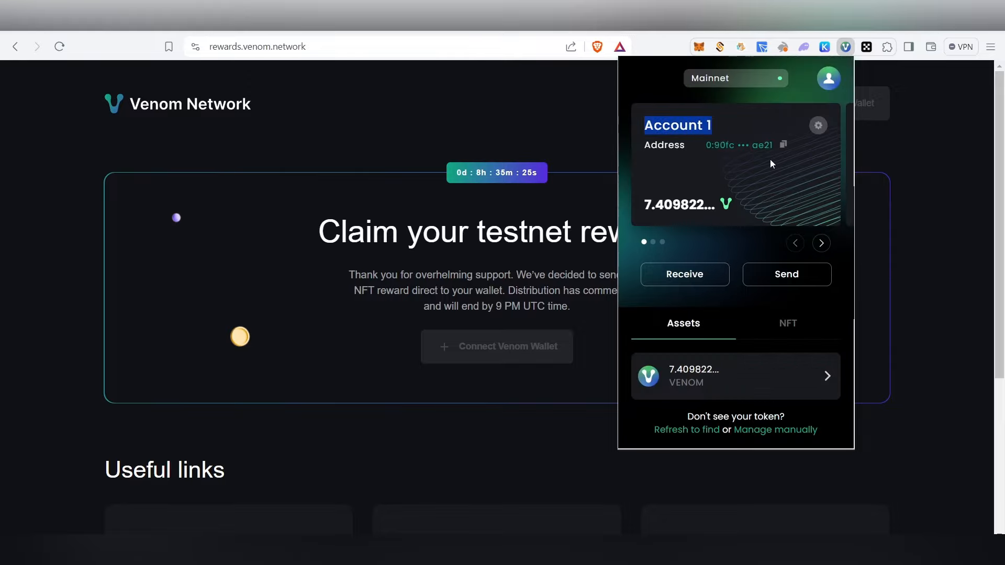
click(735, 78)
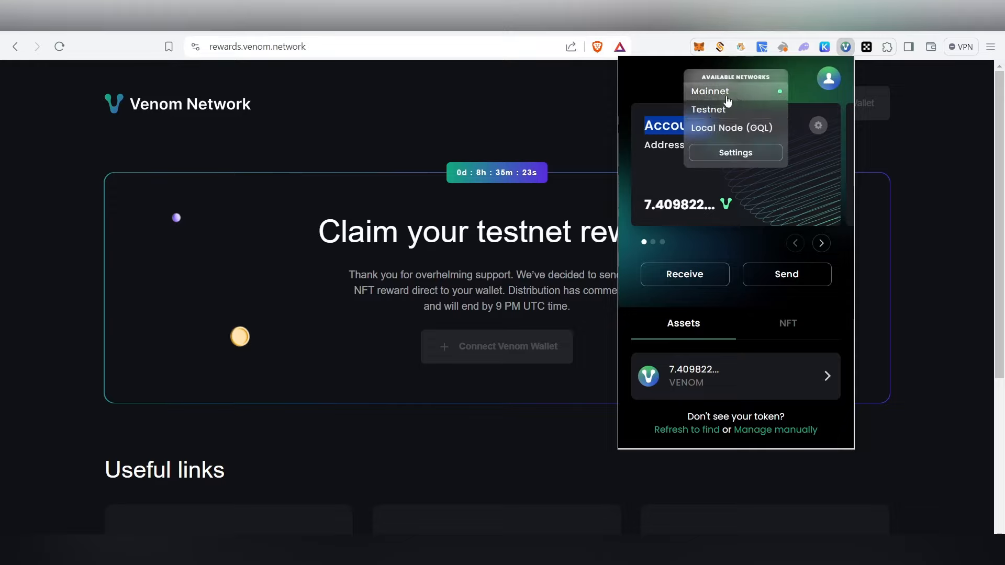
mouse_move(699, 295)
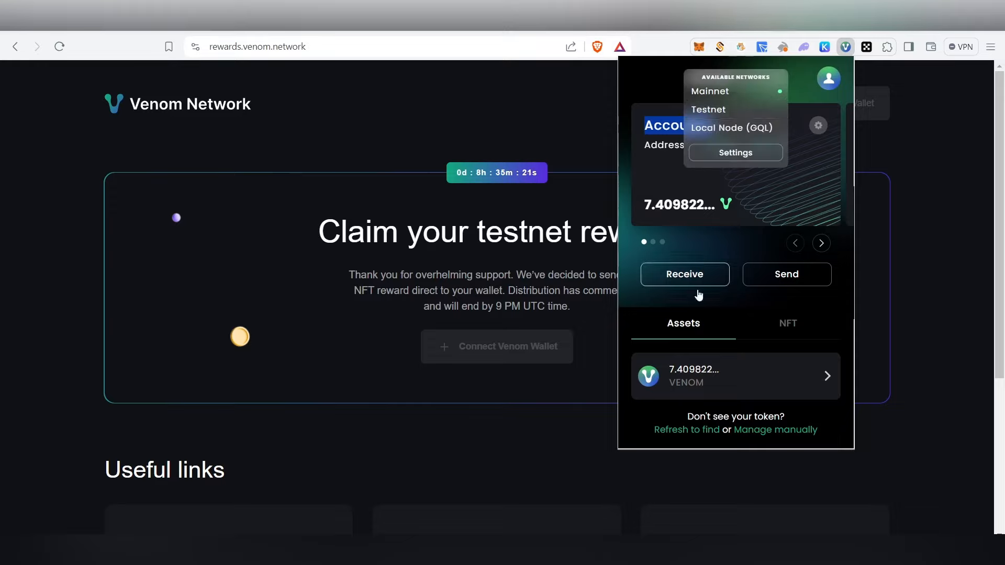
click(787, 324)
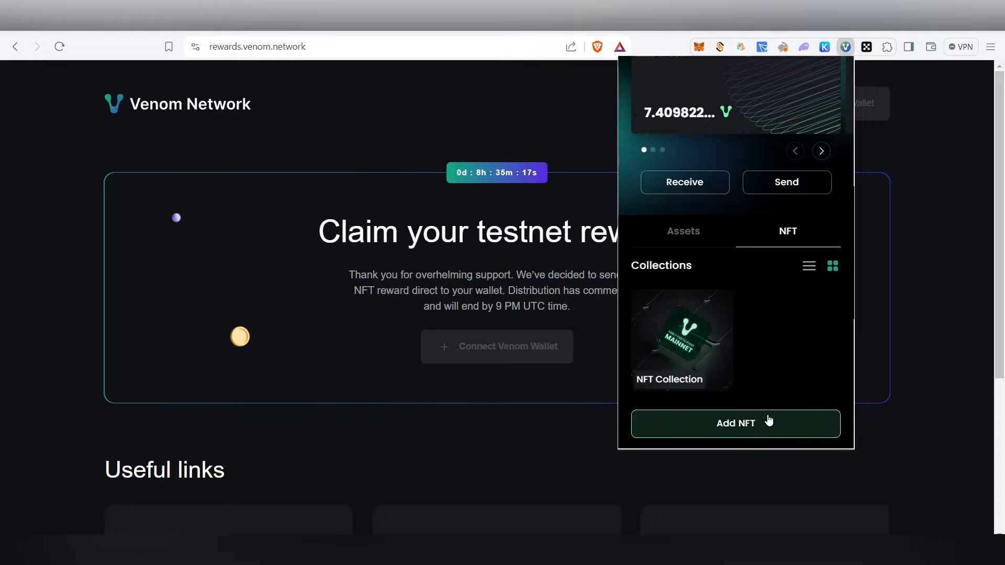
Import the pasted NFT address, view NFT Collection's items (error shown), and close it.
right_click(734, 359)
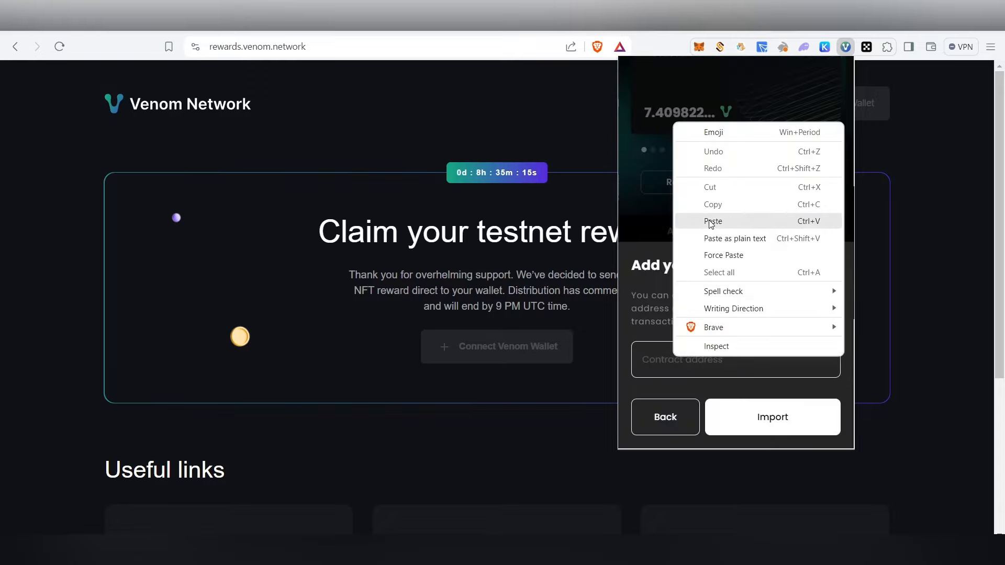
click(714, 221)
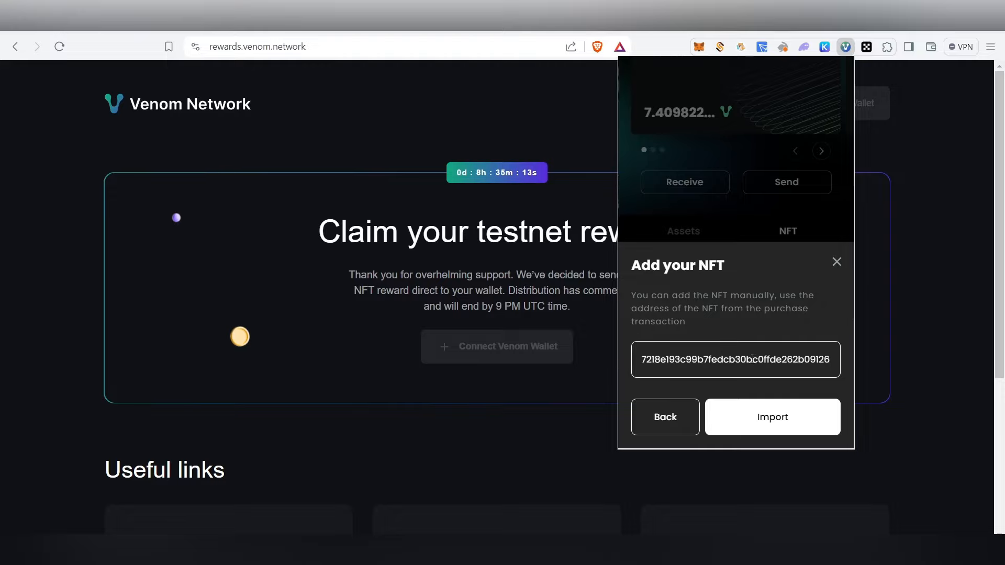
click(772, 417)
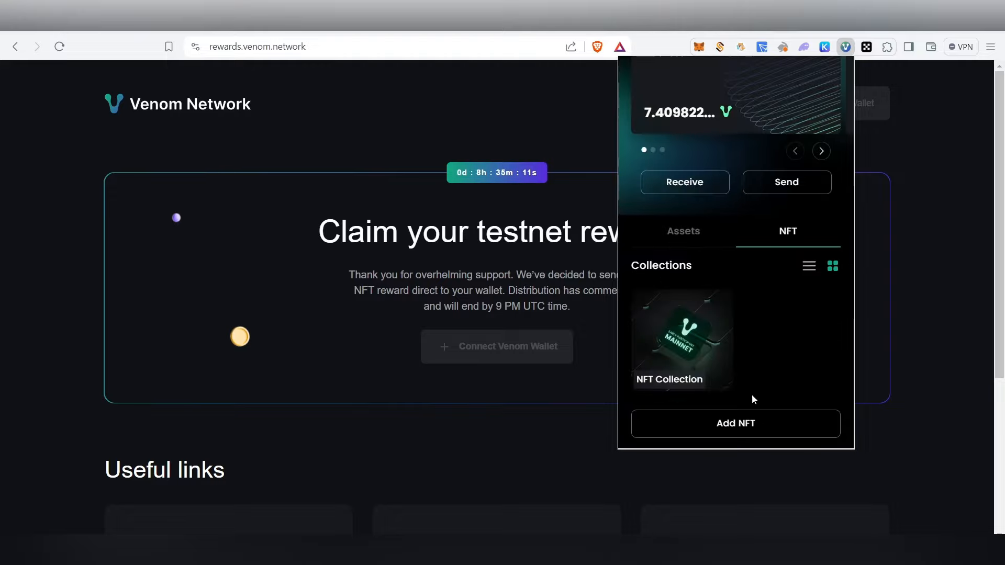
click(681, 339)
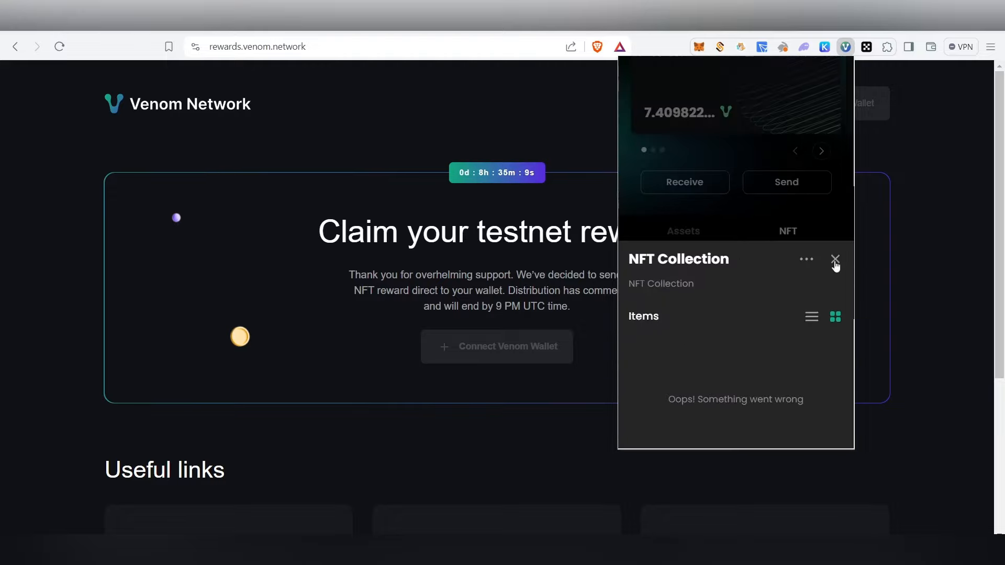
click(836, 259)
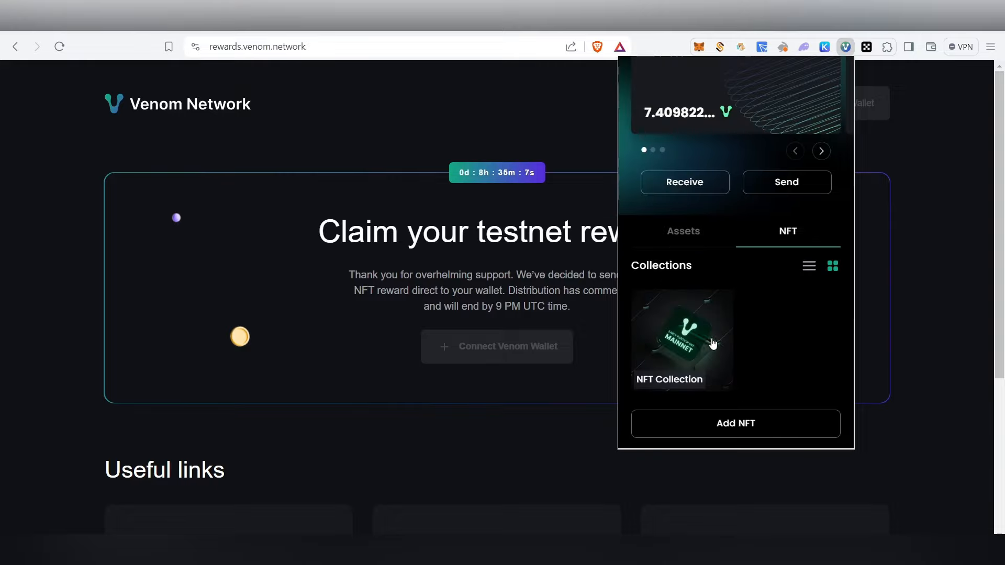
mouse_move(740, 336)
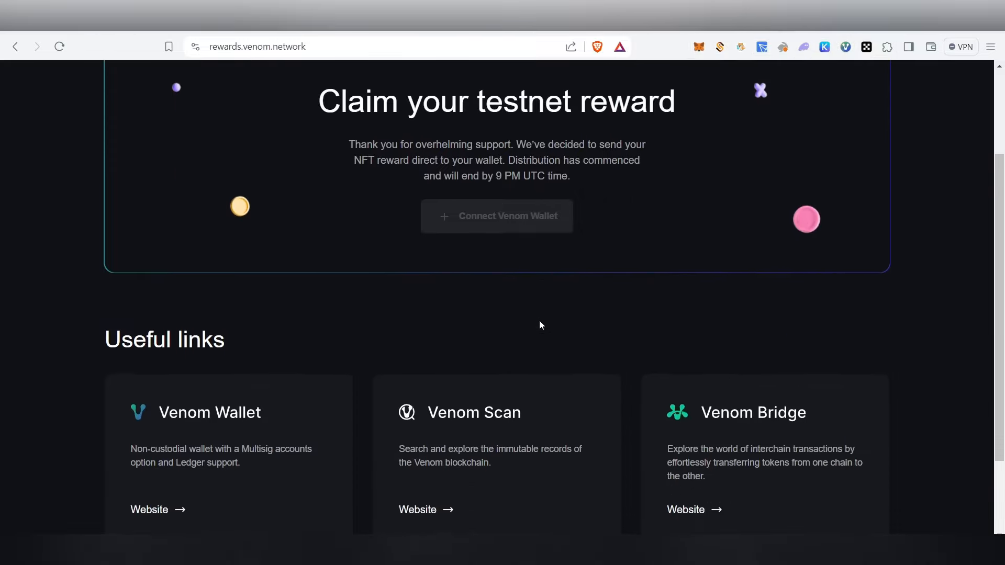
Scroll the rewards page to the Useful links for Venom Wallet, Venom Scan and Venom Bridge.
scroll(up, 3)
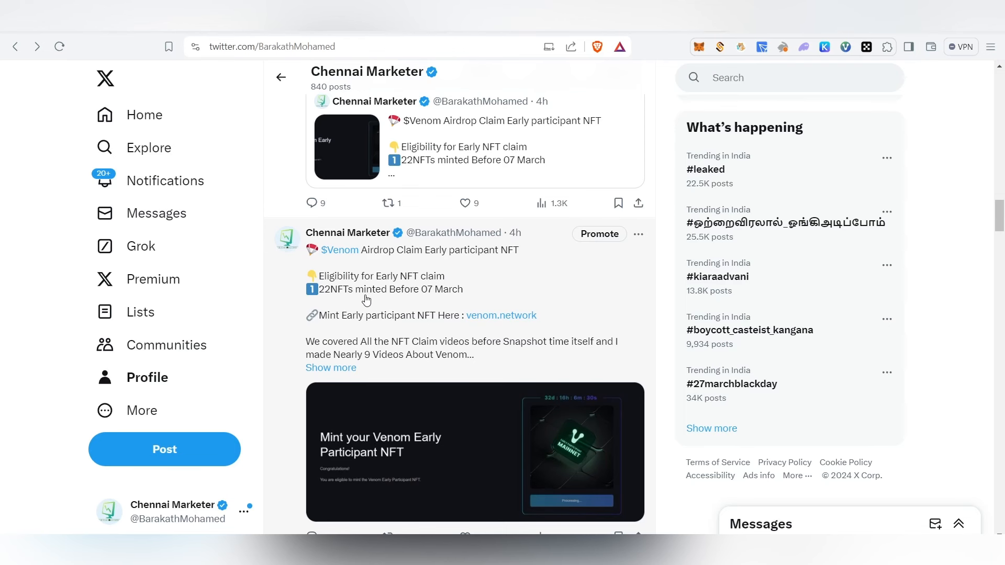
mouse_move(458, 293)
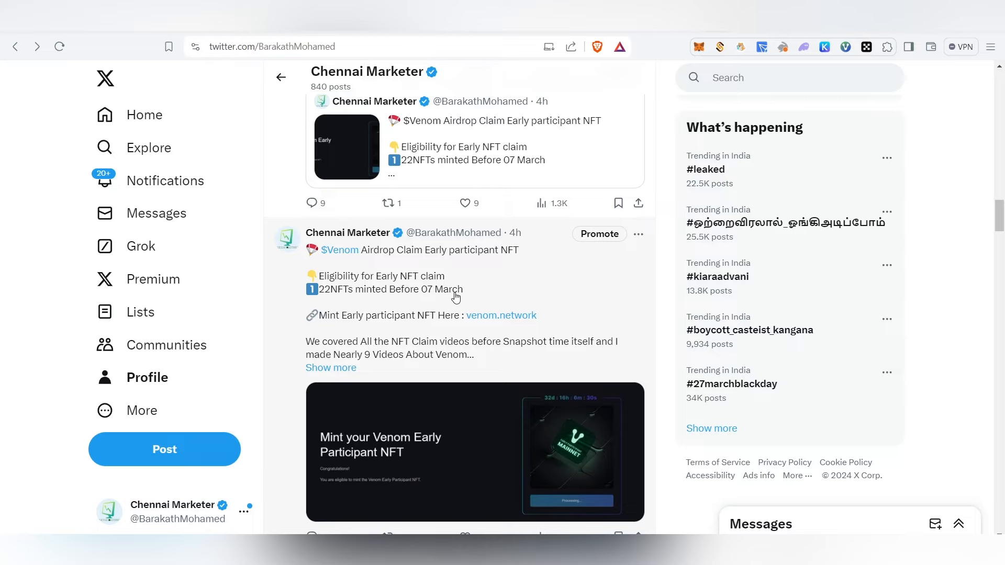
mouse_move(366, 306)
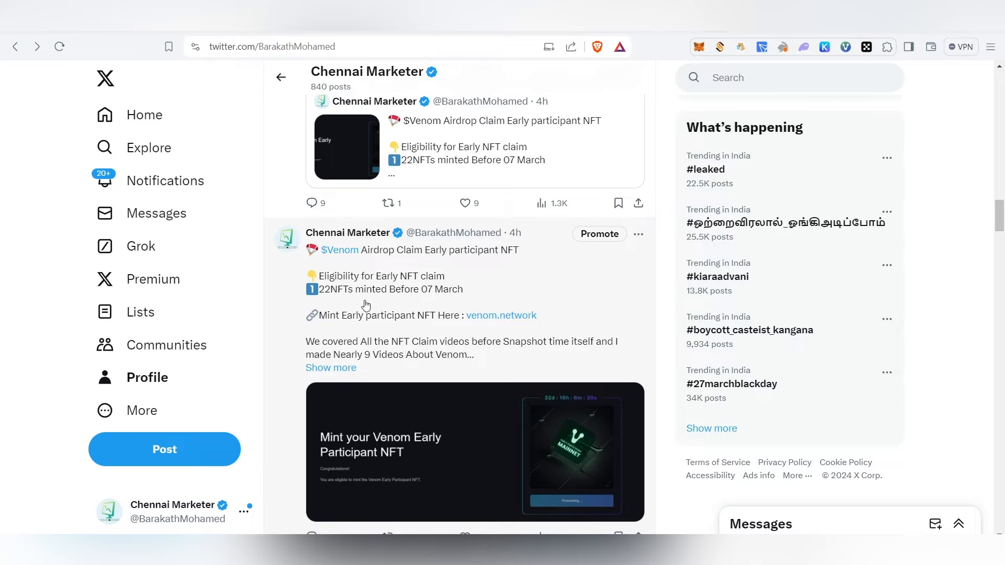
mouse_move(476, 292)
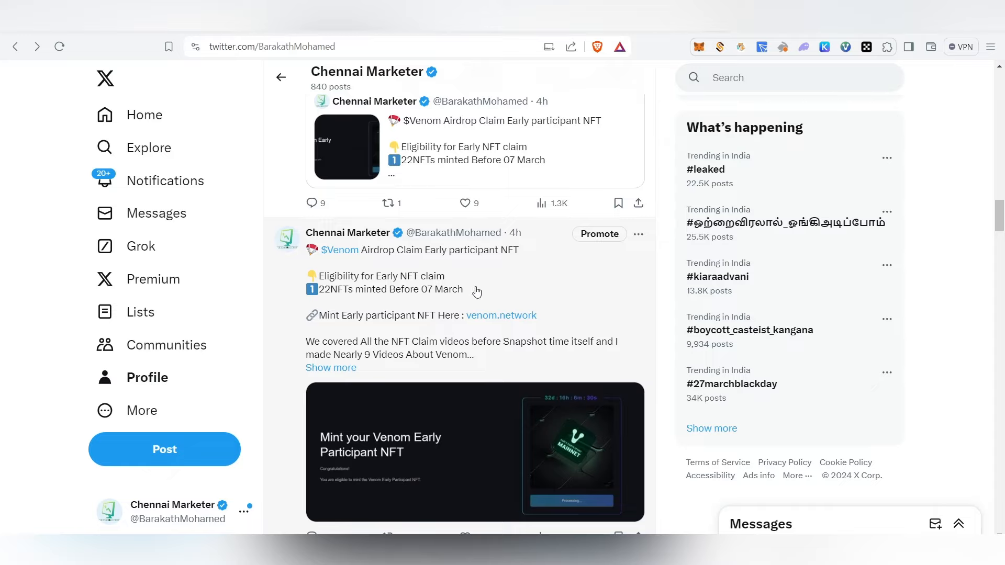
mouse_move(506, 379)
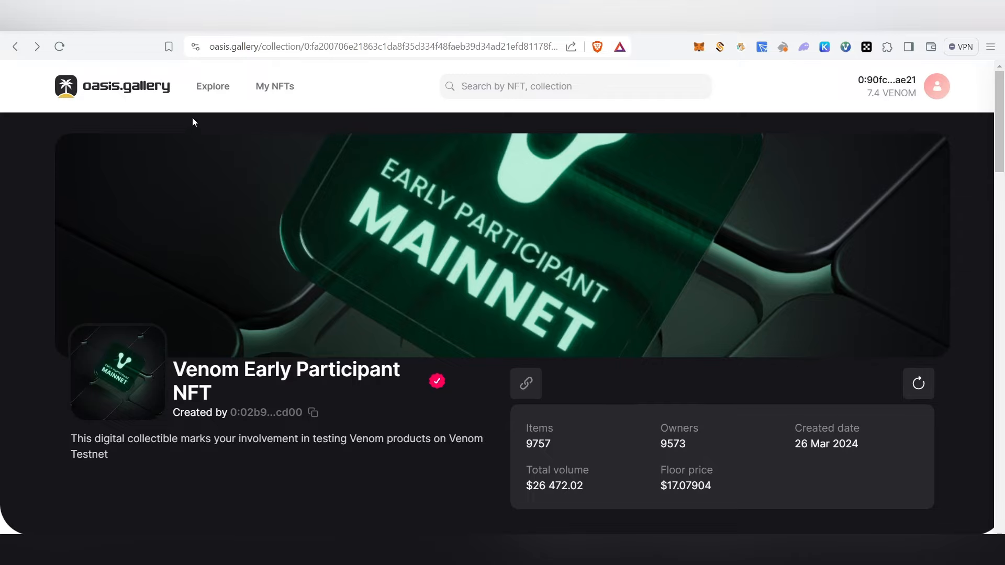
Browse the Venom Early Participant collection's 9757 items and auction listings with $17.07904 floor.
scroll(down, 3)
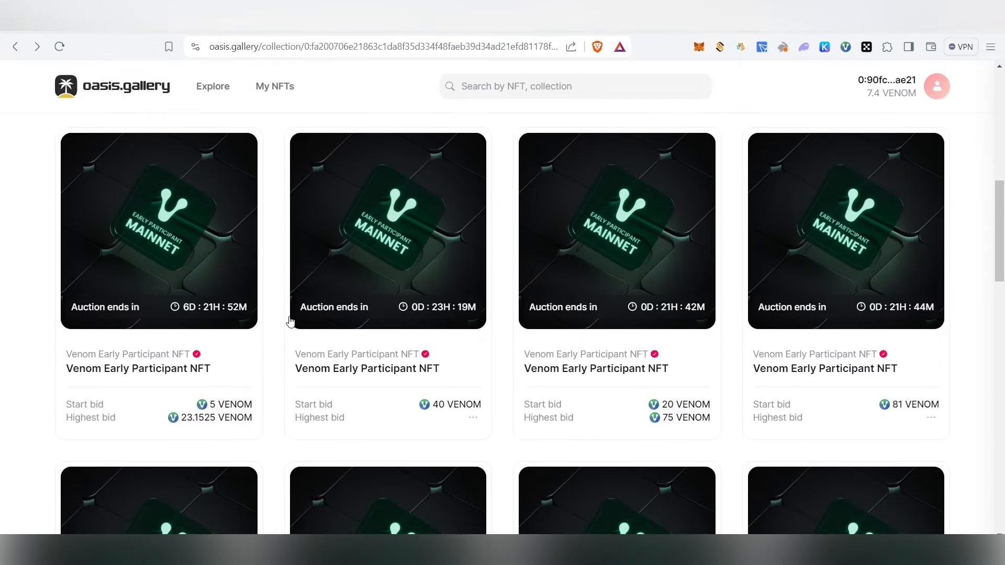
mouse_move(247, 286)
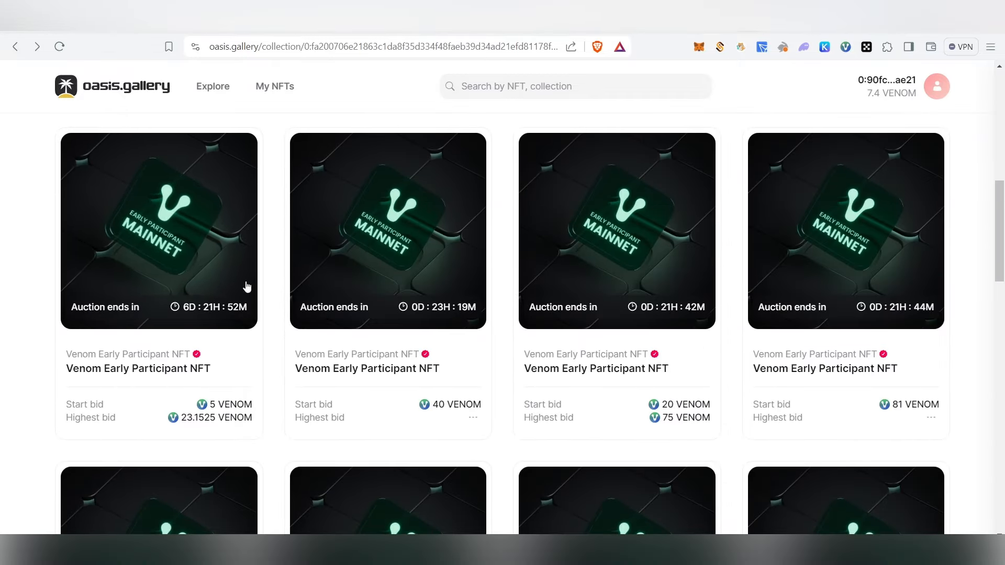
scroll(up, 3)
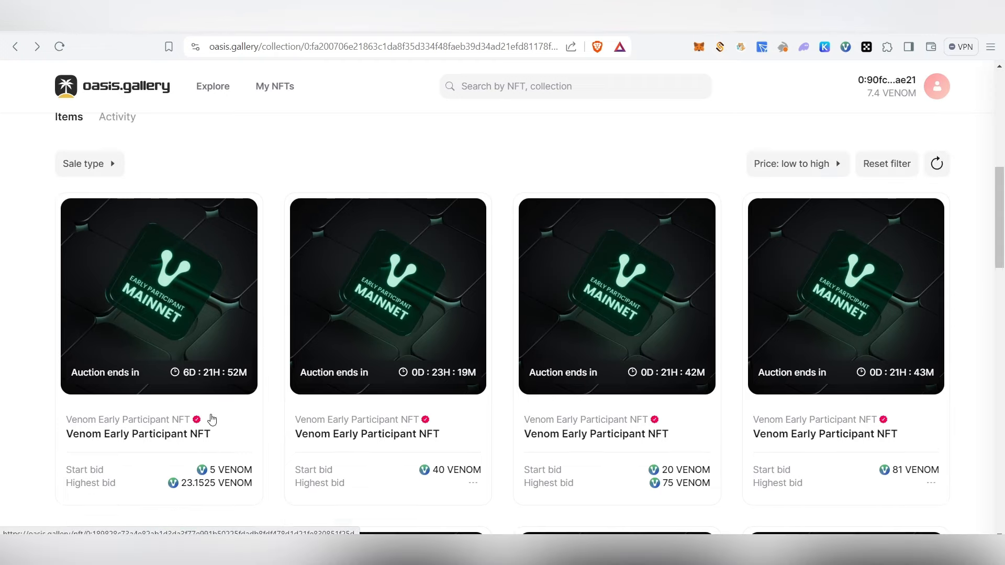
mouse_move(310, 355)
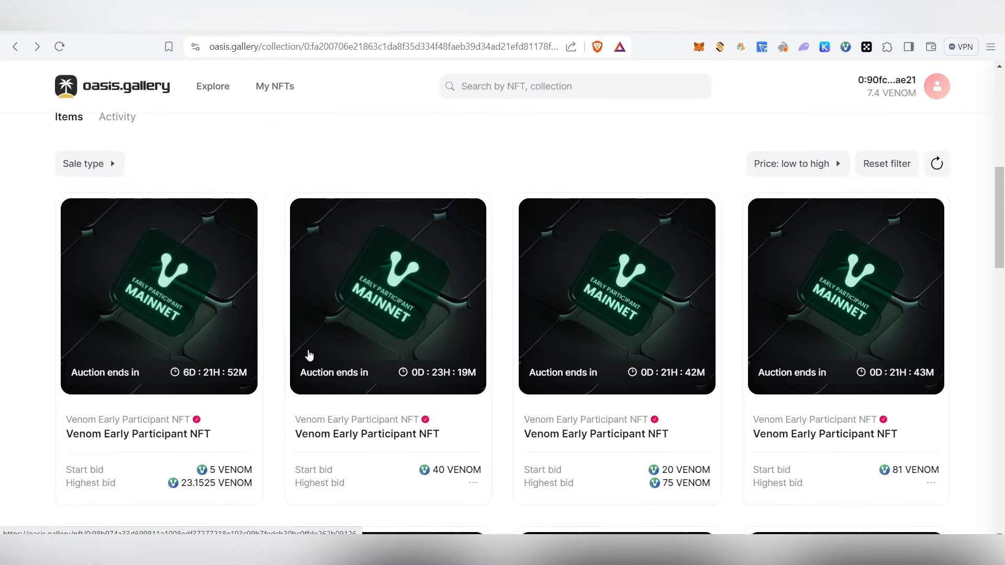
scroll(down, 3)
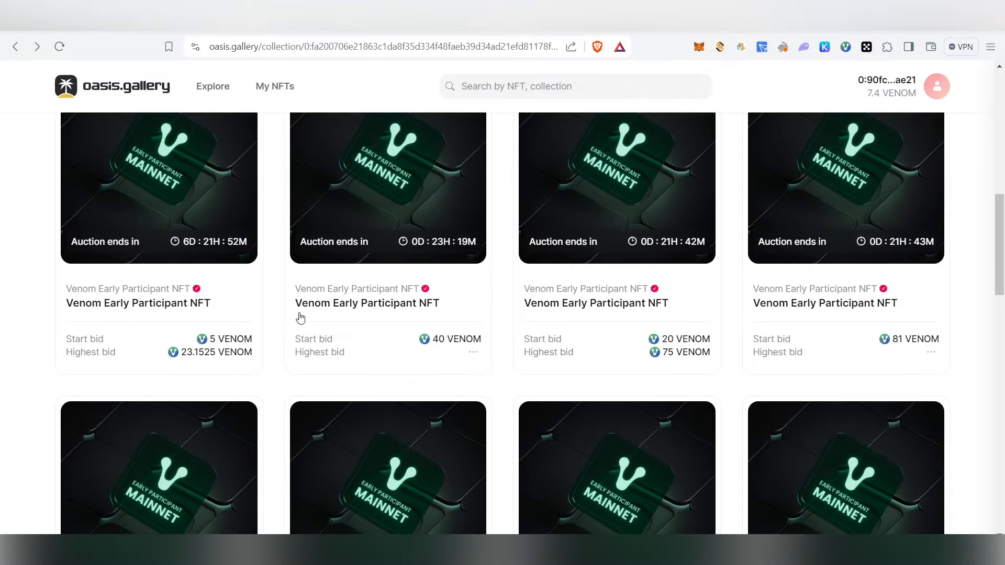
scroll(up, 3)
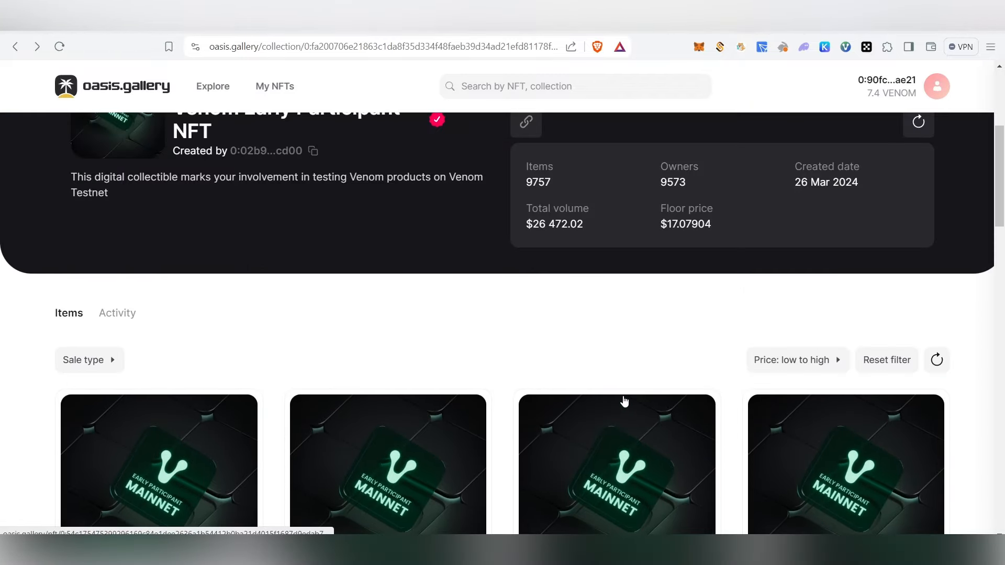
scroll(down, 3)
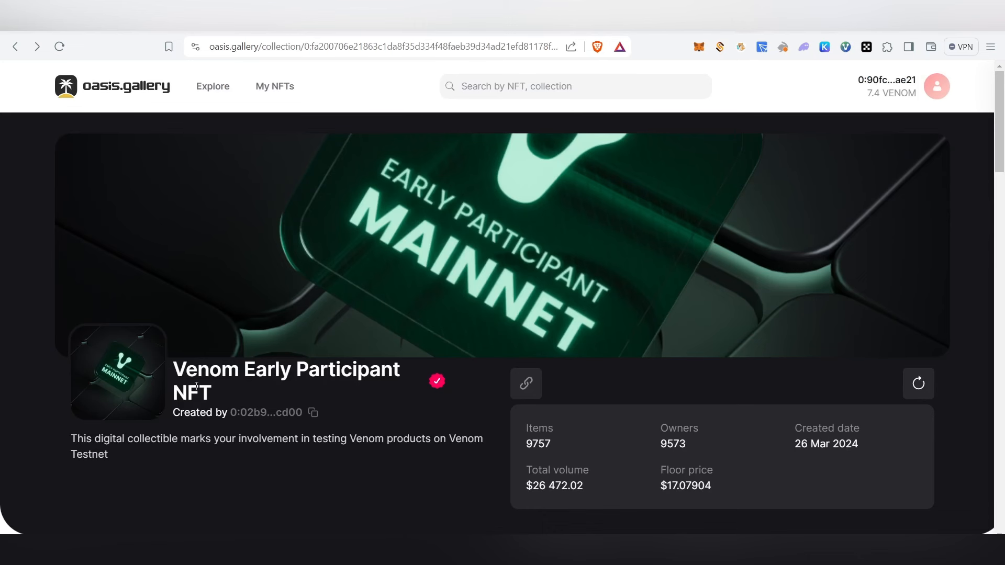
mouse_move(339, 400)
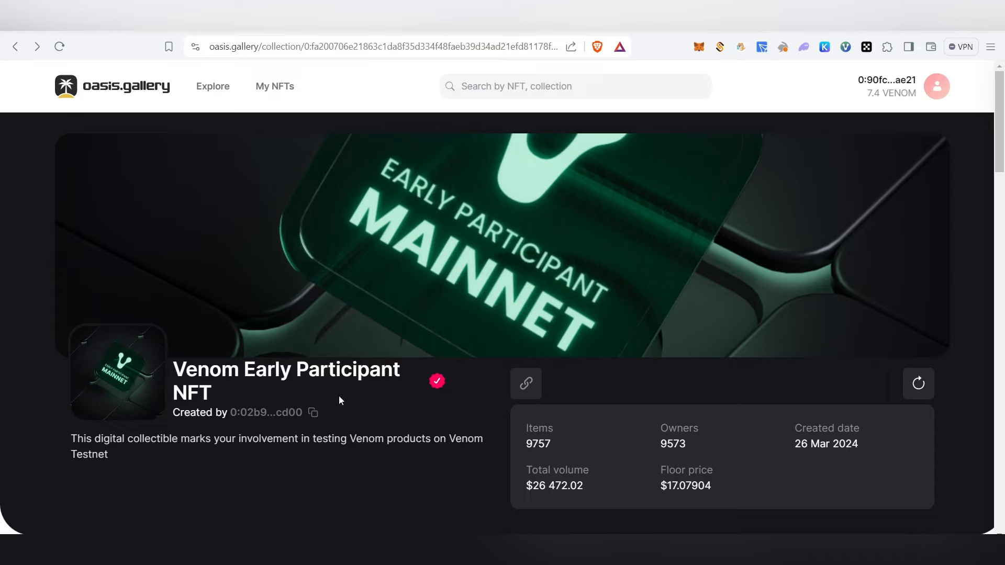
mouse_move(449, 281)
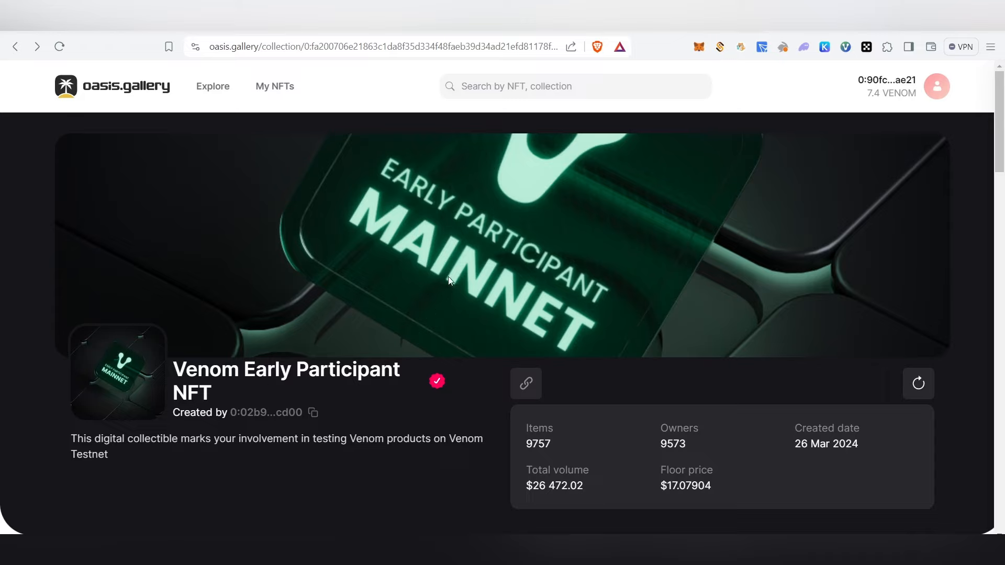
mouse_move(648, 191)
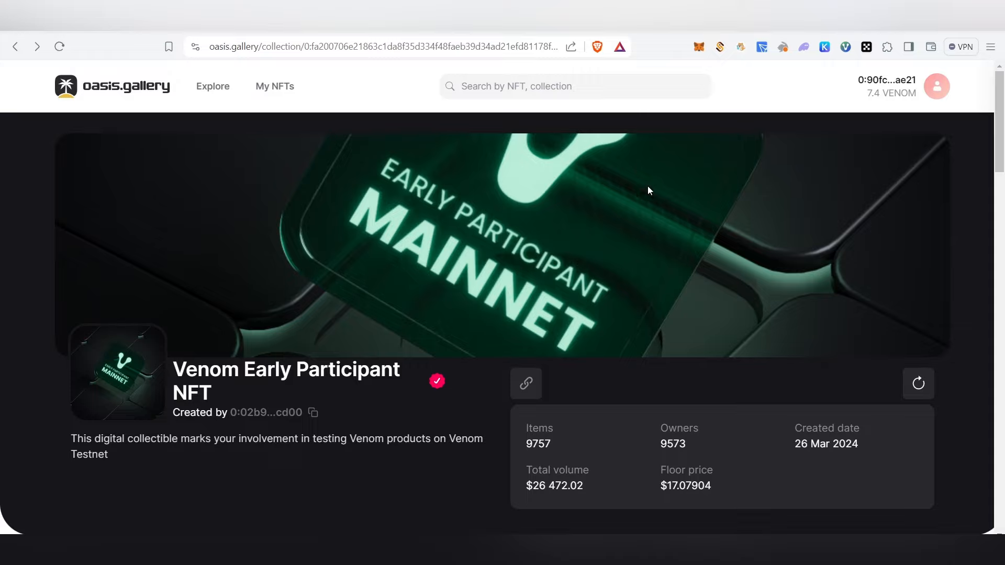
mouse_move(631, 453)
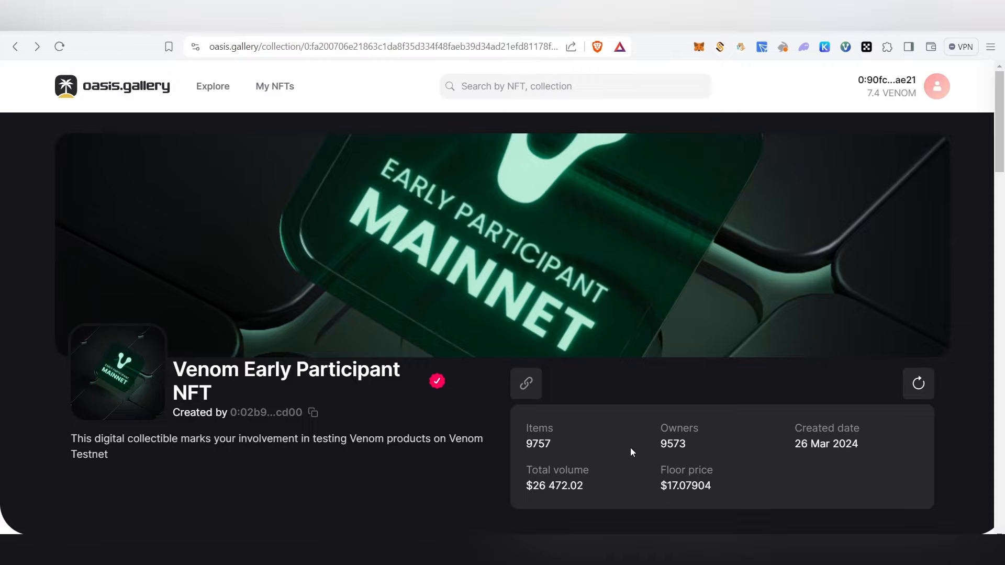
scroll(down, 3)
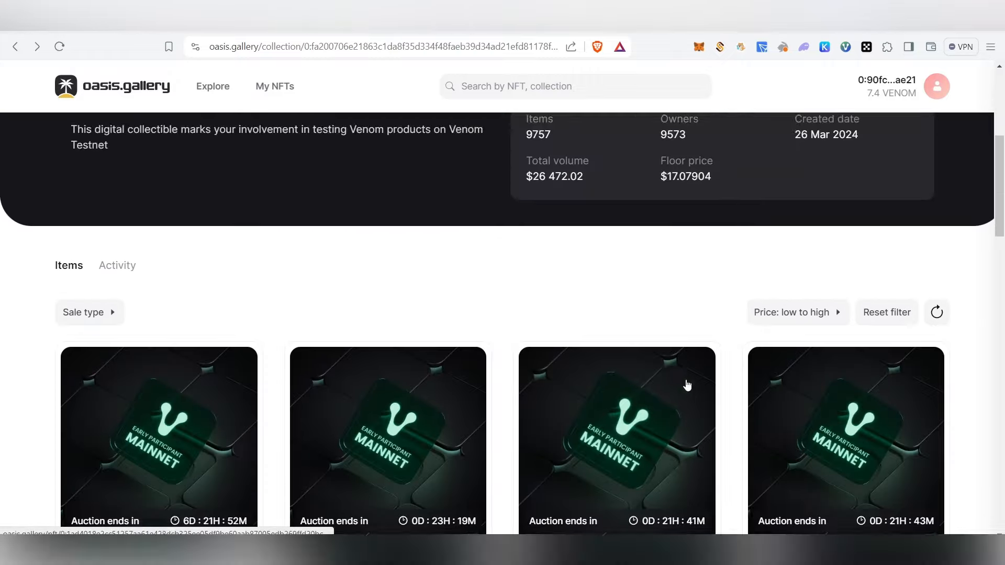
scroll(down, 3)
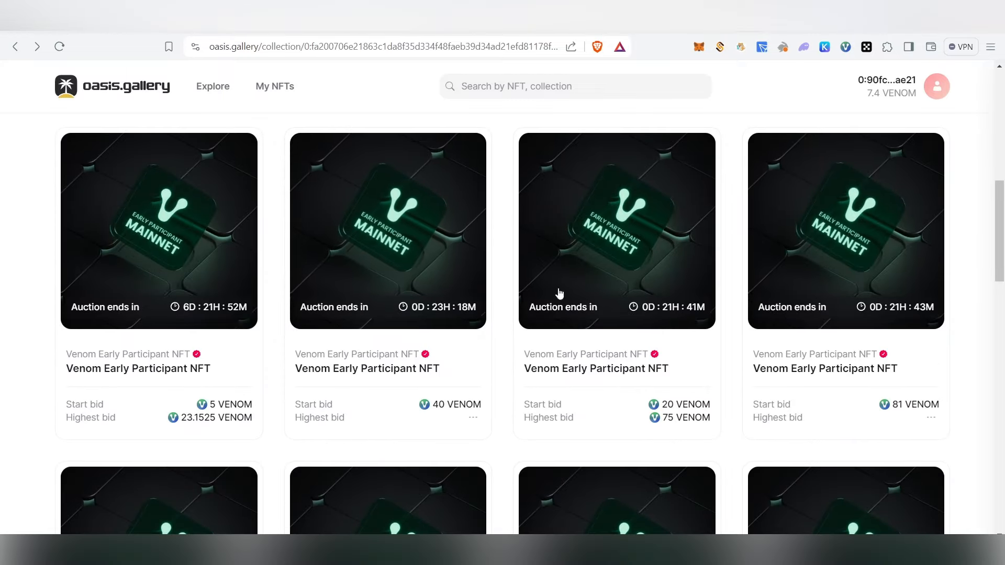
mouse_move(859, 302)
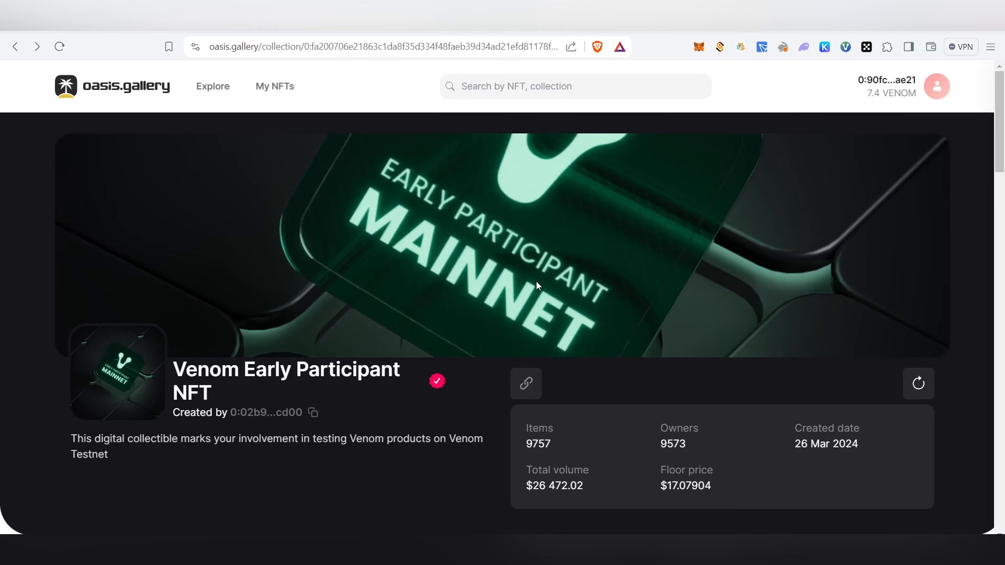
scroll(down, 3)
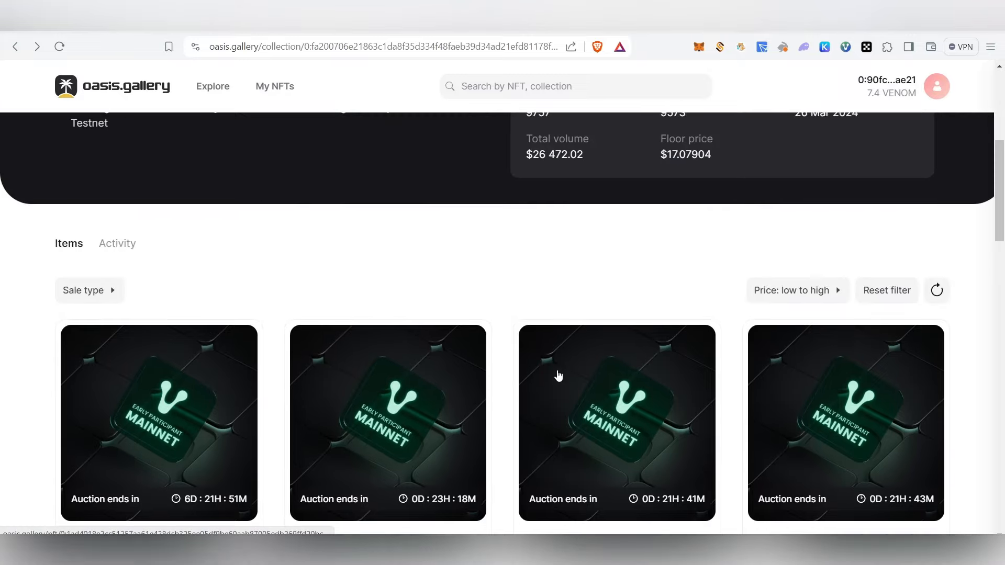
scroll(up, 3)
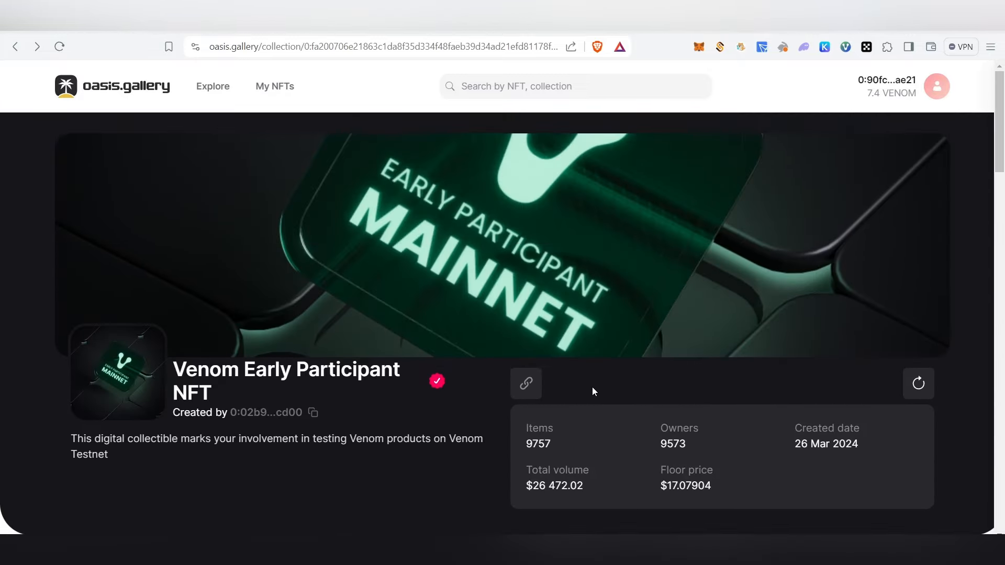
scroll(down, 3)
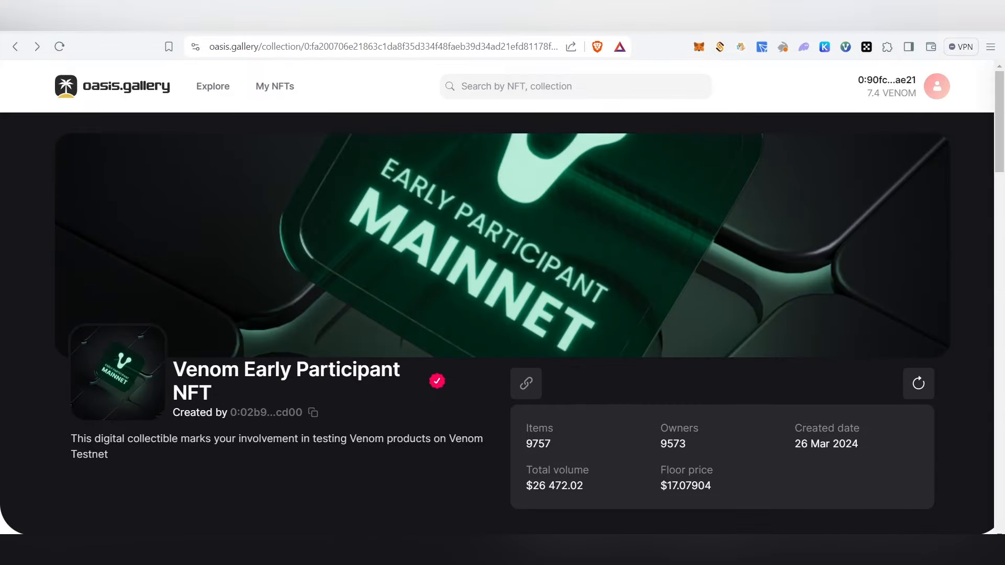
mouse_move(584, 352)
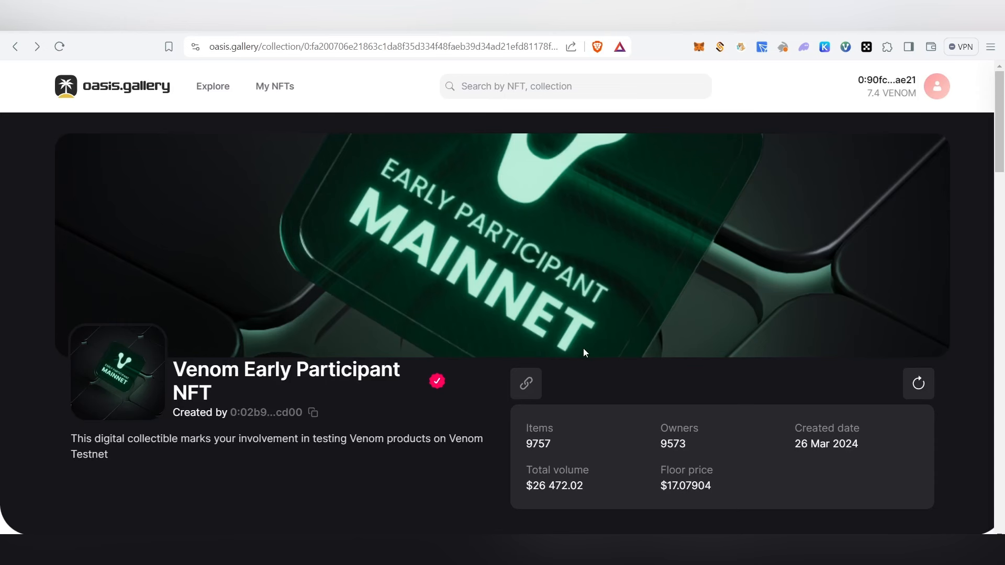
mouse_move(205, 82)
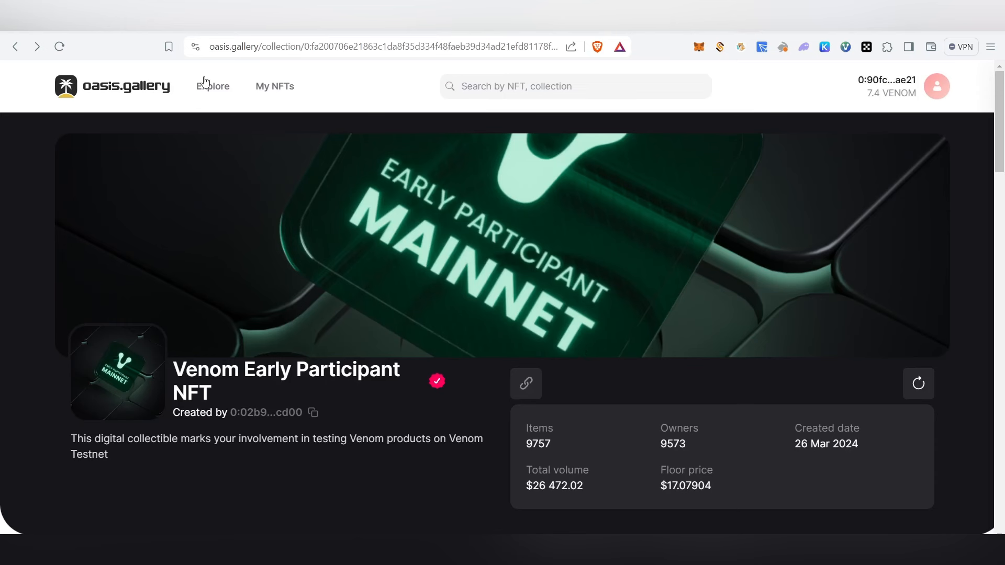
scroll(down, 3)
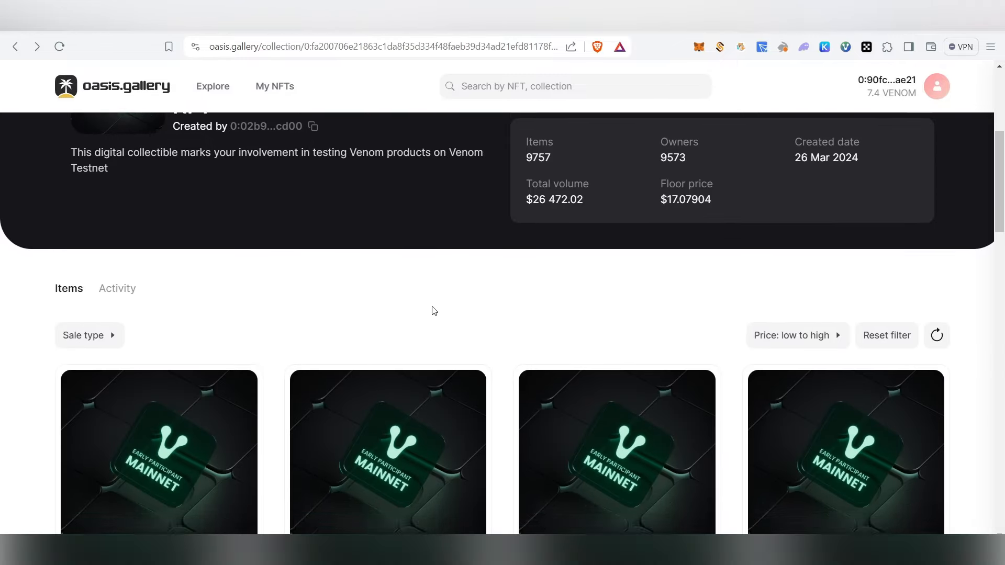
scroll(down, 3)
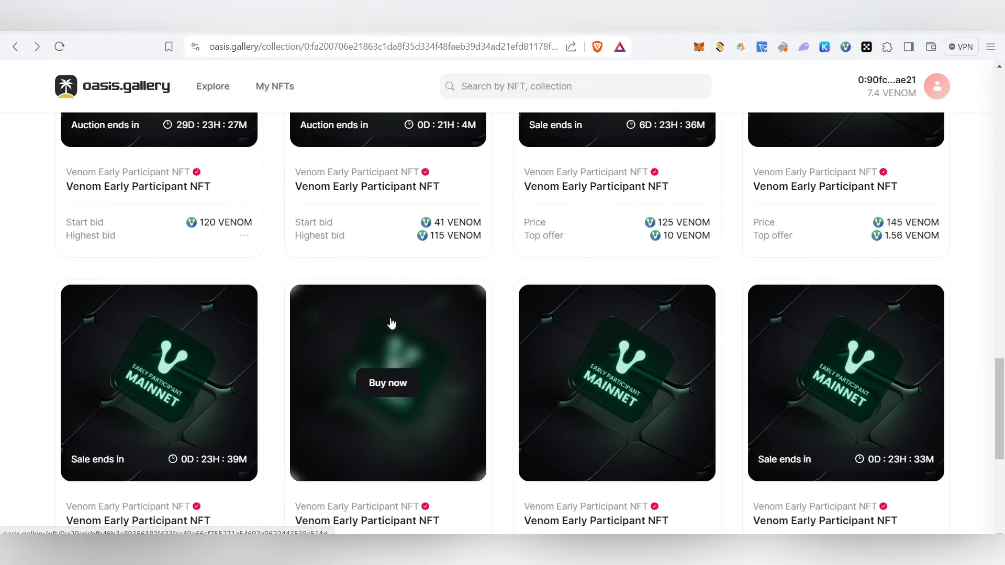
mouse_move(227, 285)
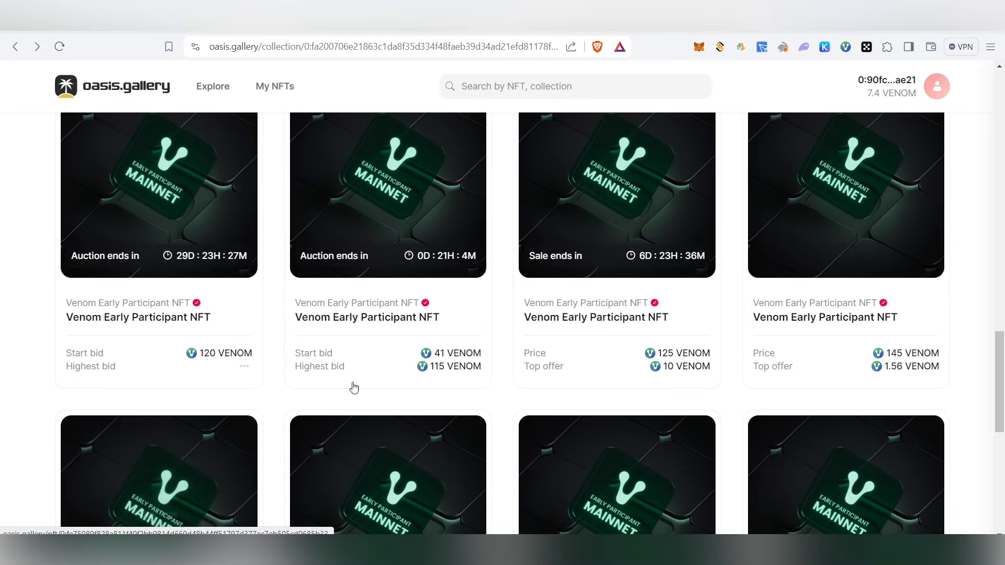
mouse_move(391, 379)
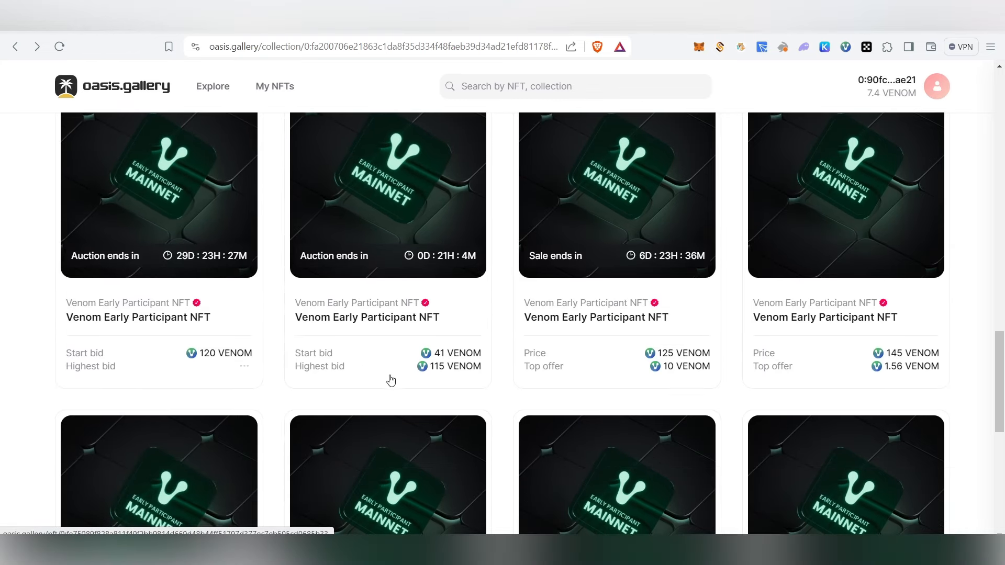
mouse_move(441, 386)
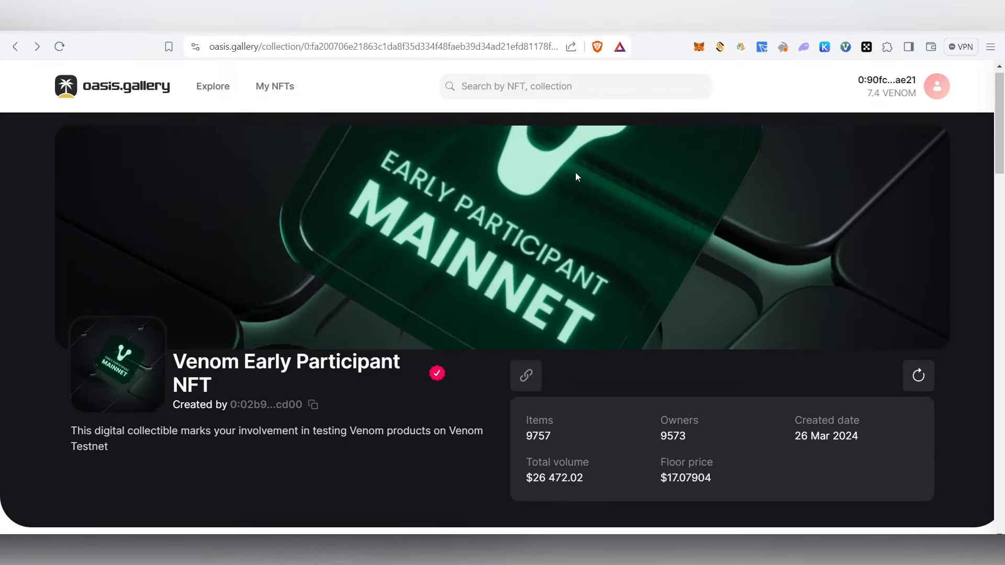
mouse_move(550, 391)
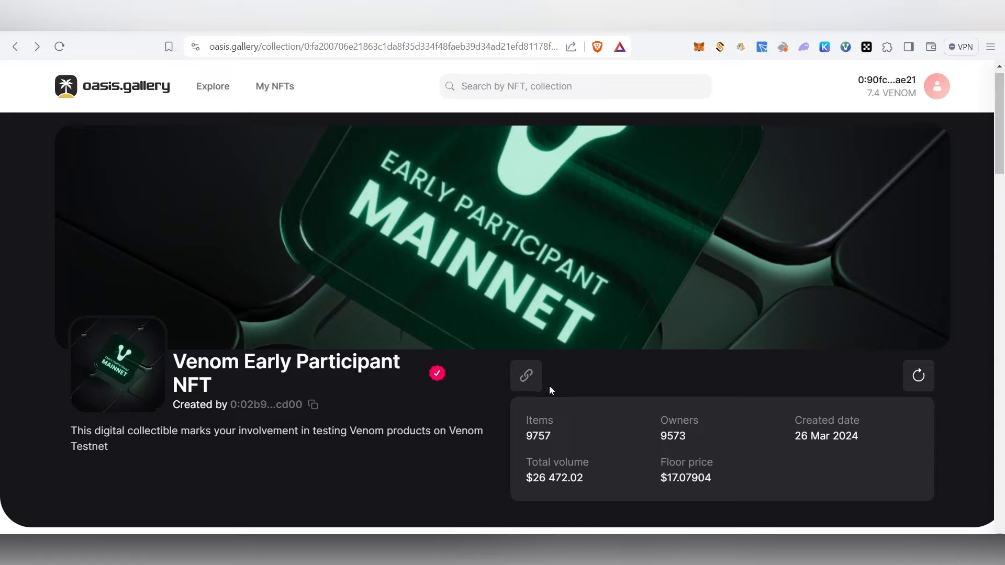
mouse_move(576, 324)
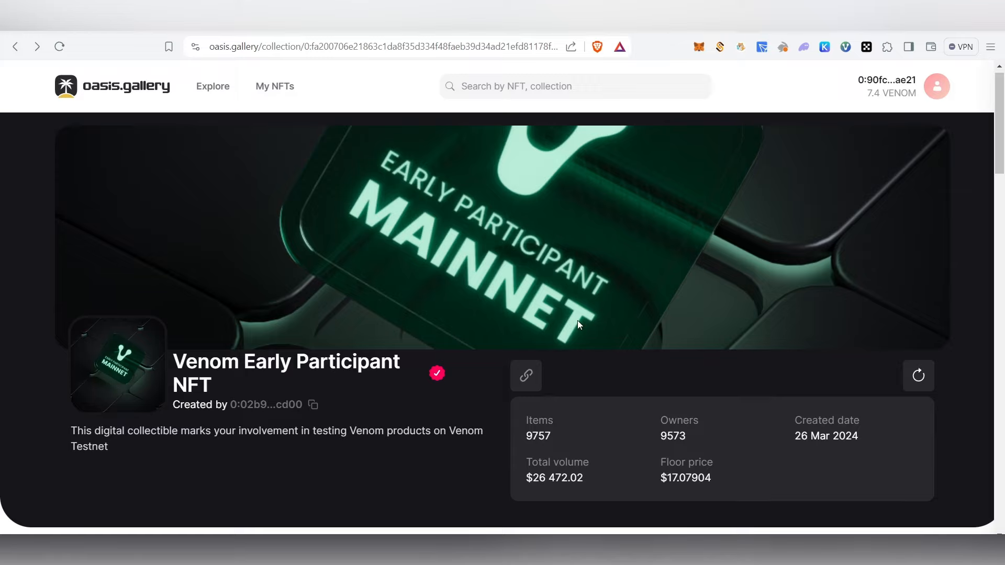
scroll(down, 3)
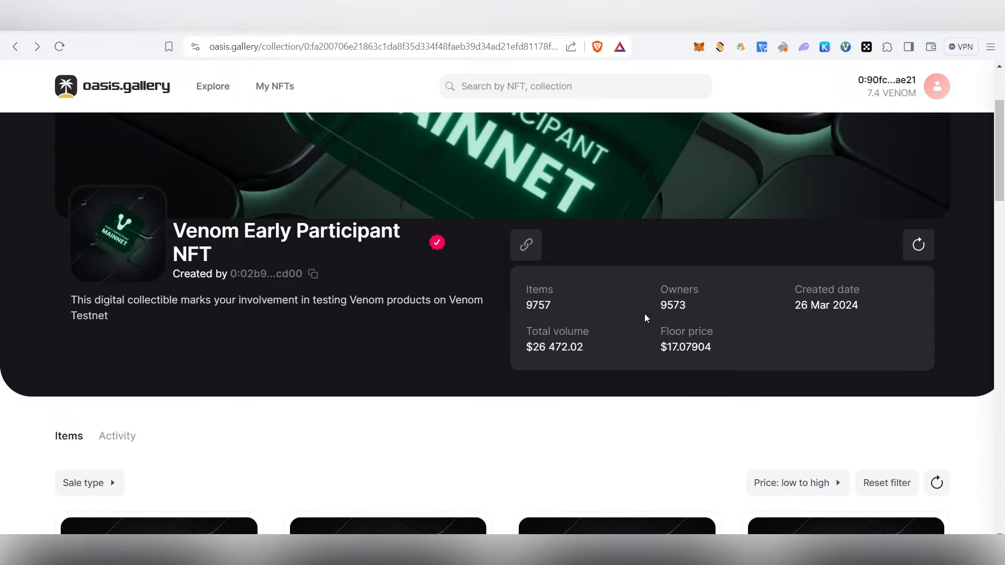
scroll(up, 3)
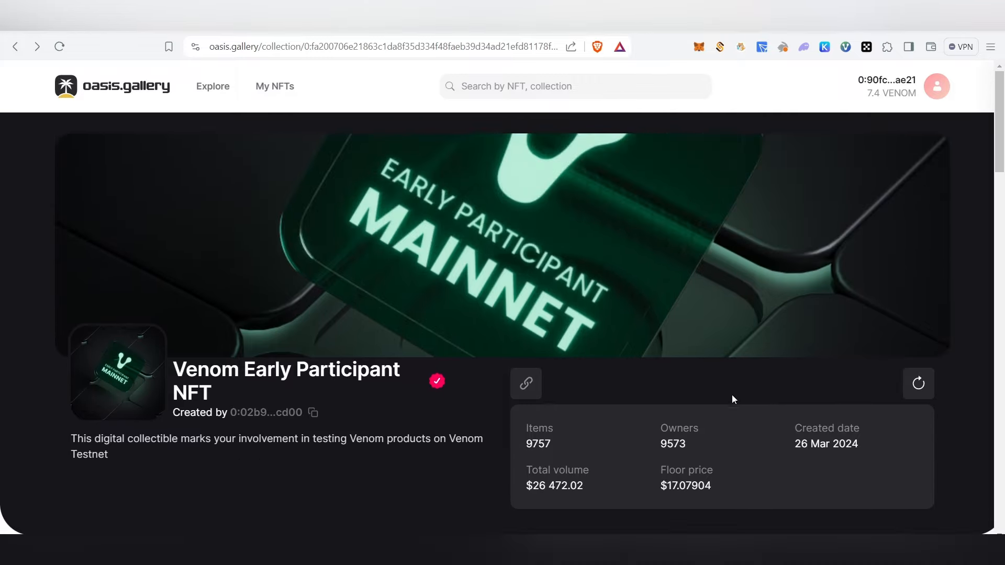